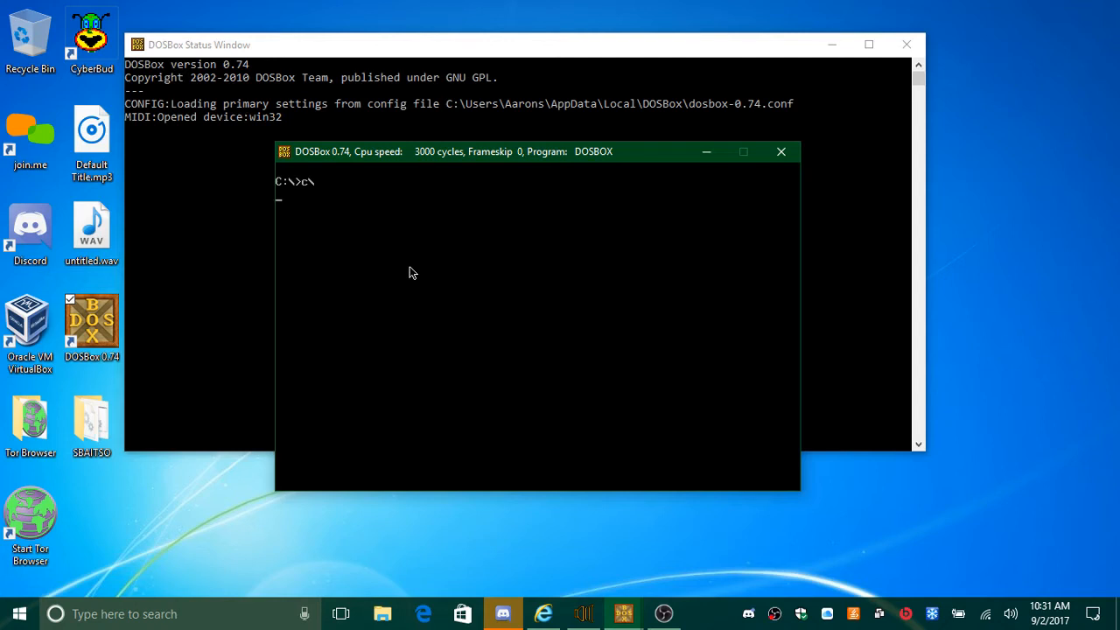
Launch Dr. Sbaitso by entering sbaitso at the C:\> prompt
text(sbaitso)
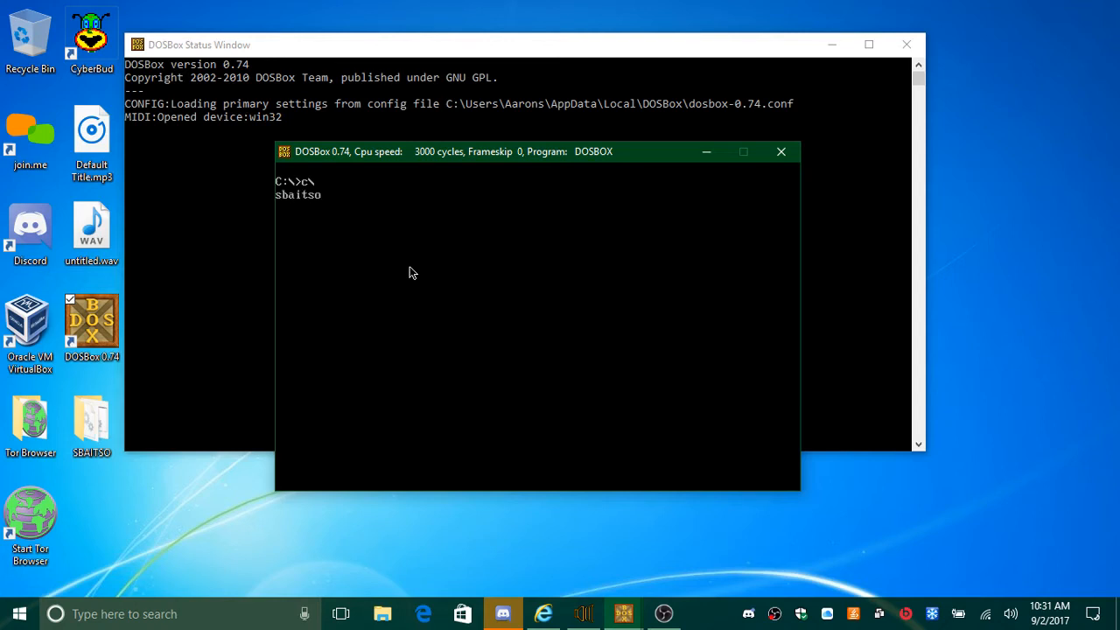
key(enter)
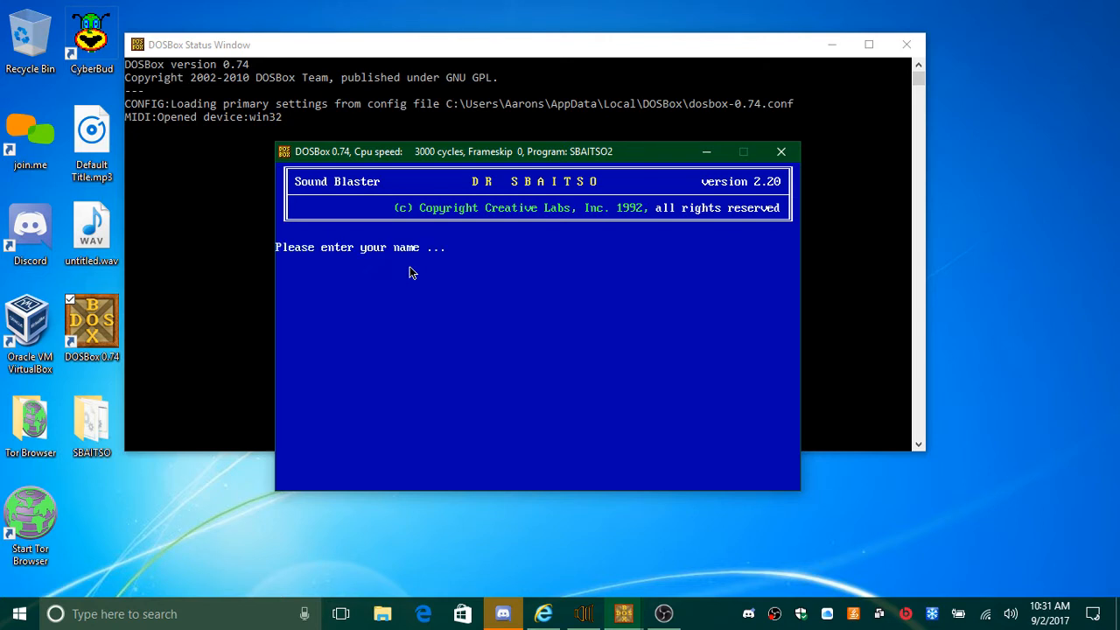
Enter the name Brian at Dr. Sbaitso's name prompt
text(B)
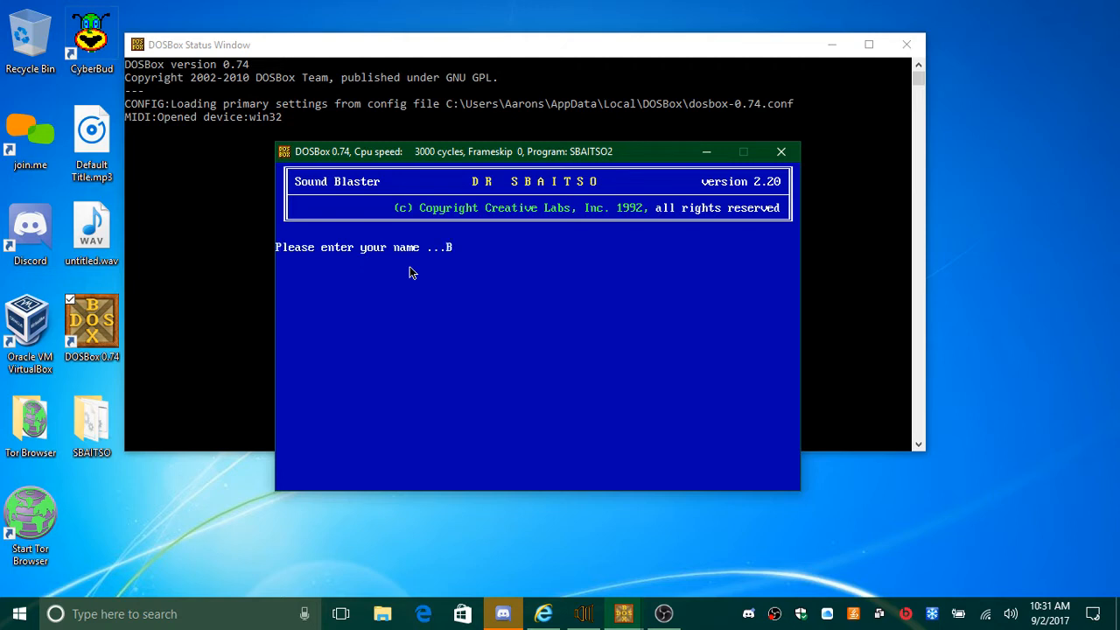
text(rian)
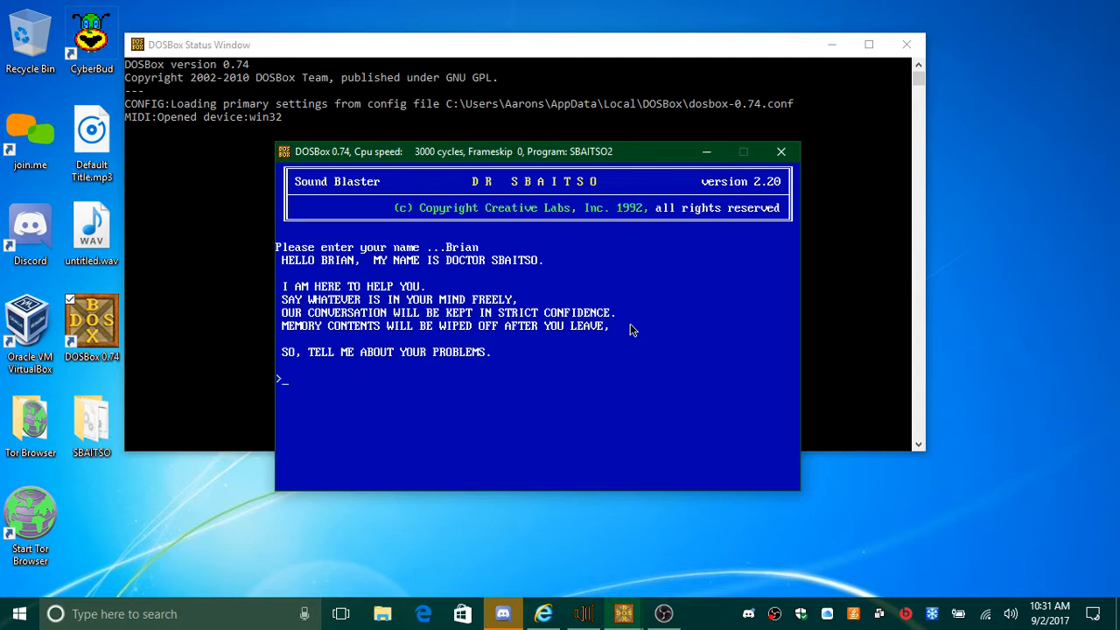
Turn on .ECHO and ask Dr. Sbaitso 'What is your problem?'
text(ECHO ON)
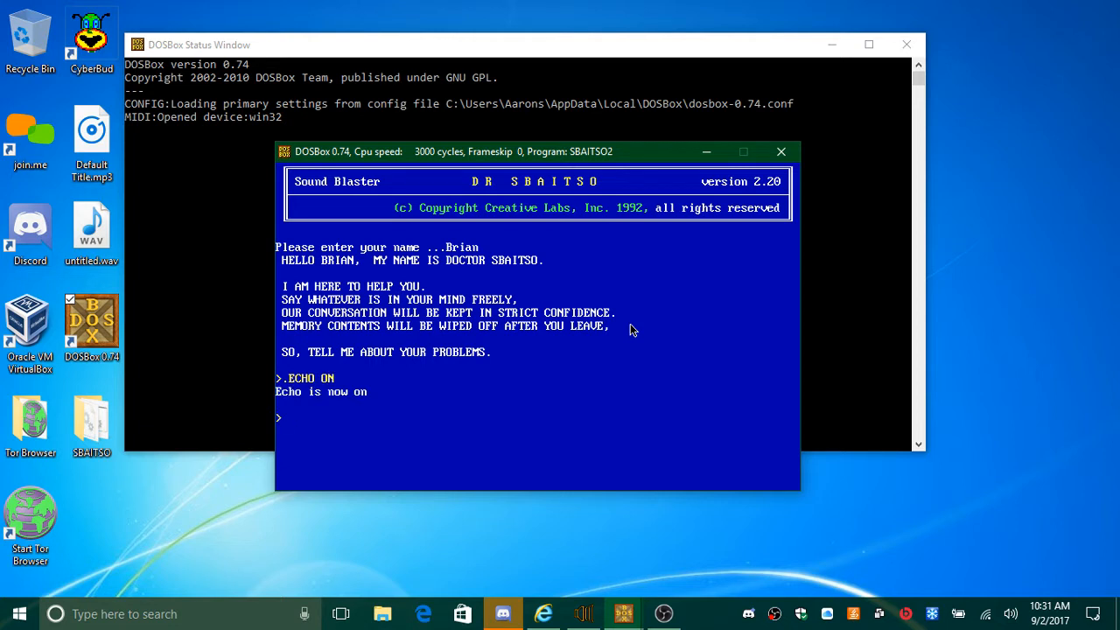
text(What)
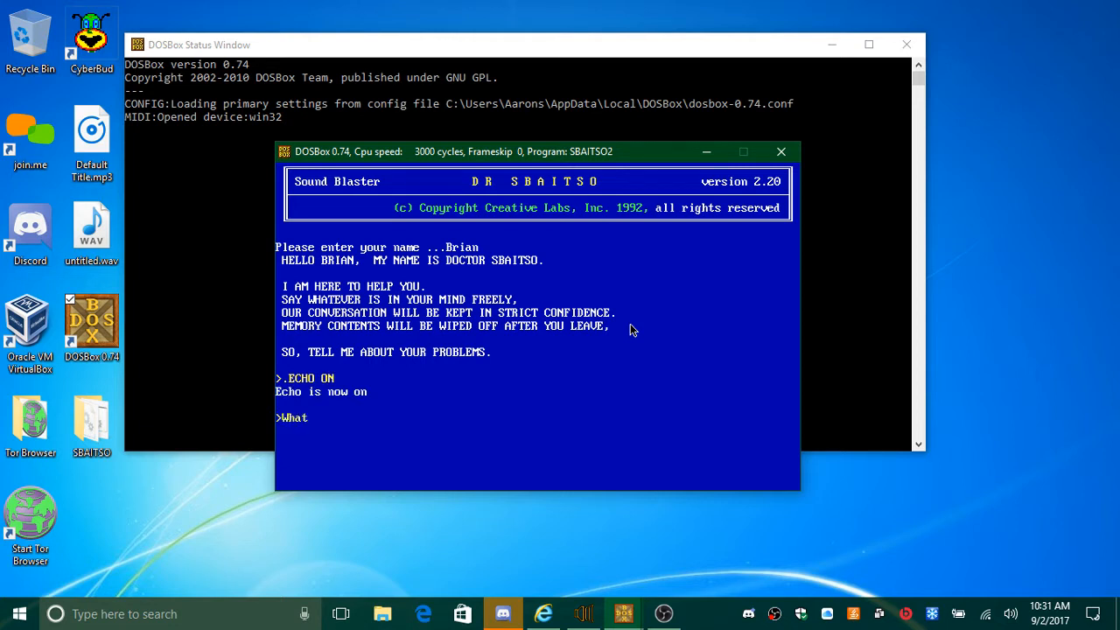
text(is your problem)
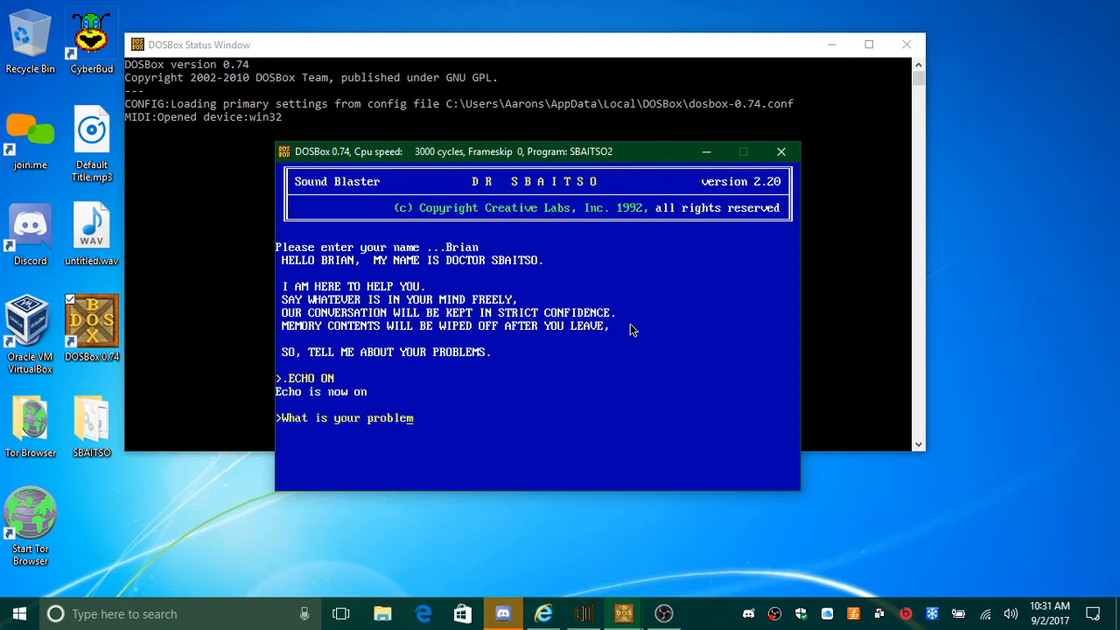
text(?)
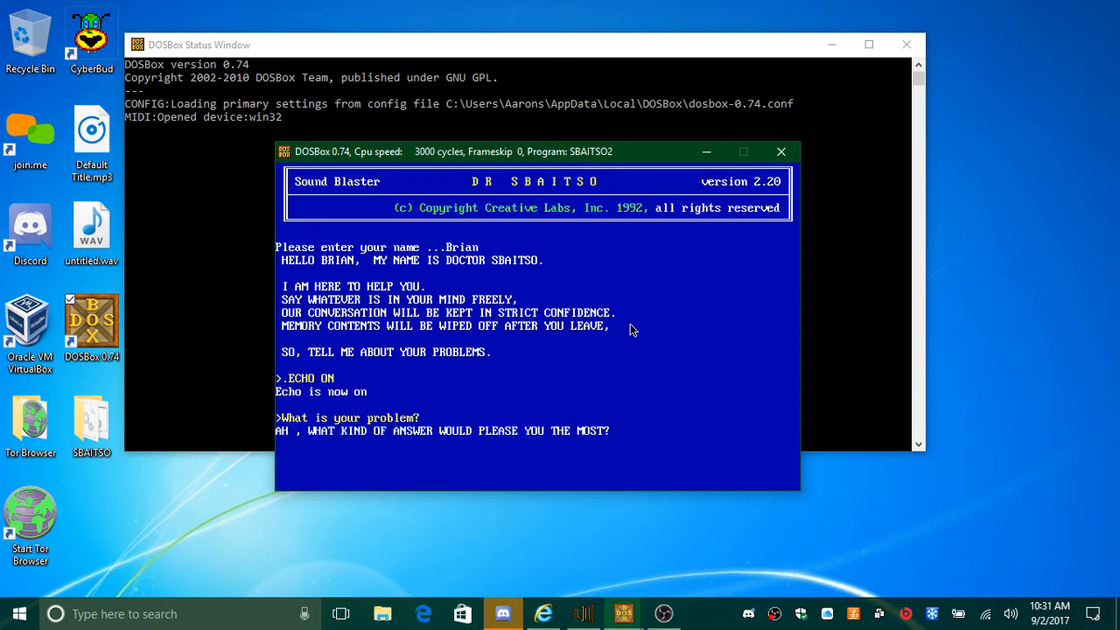
key(enter)
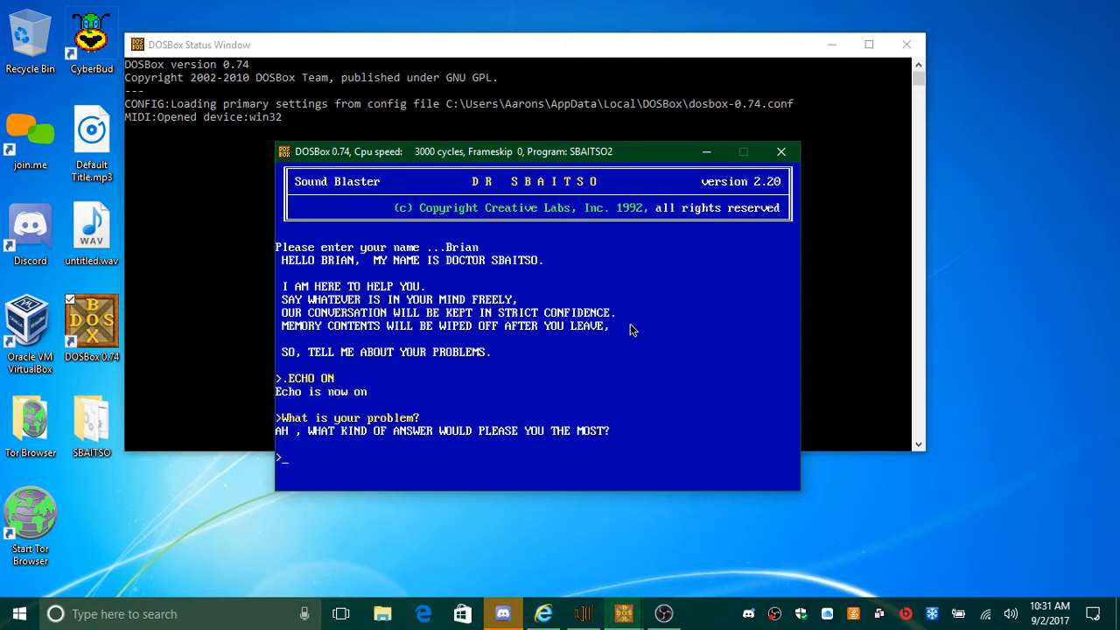
Complain that Sbaitso can't say your own name correctly
text(You have problems, you ca)
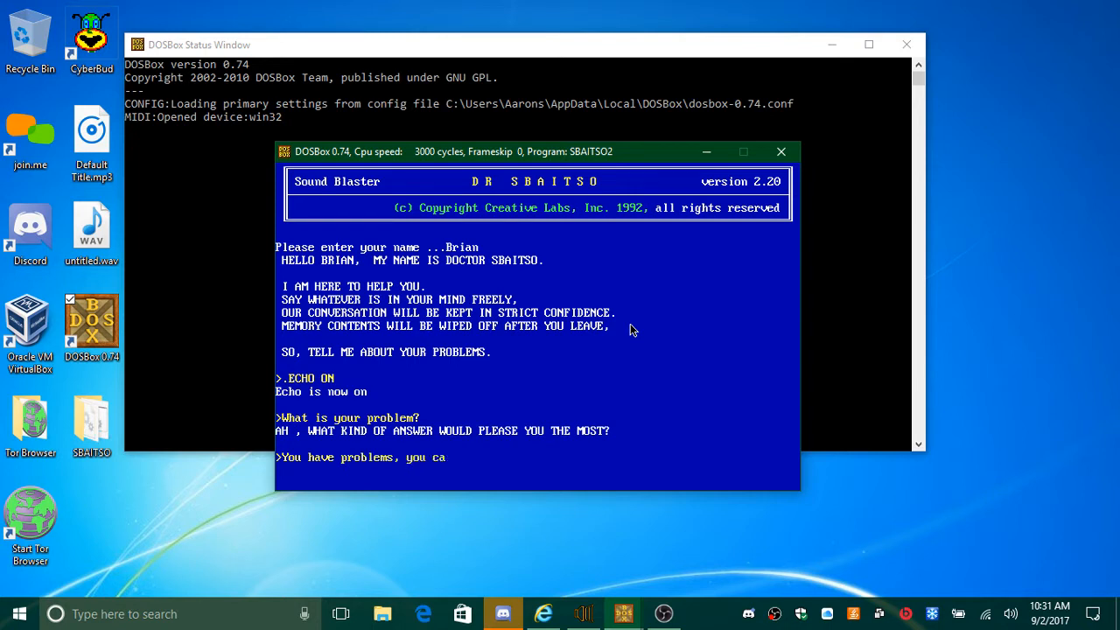
text(n't say my)
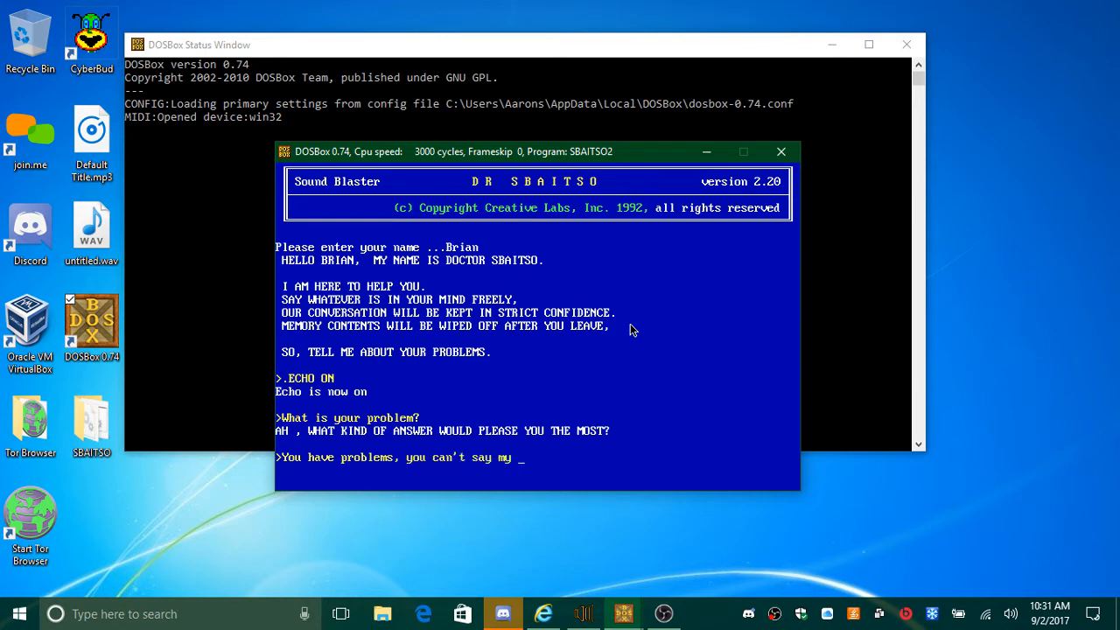
text(own name correctly.)
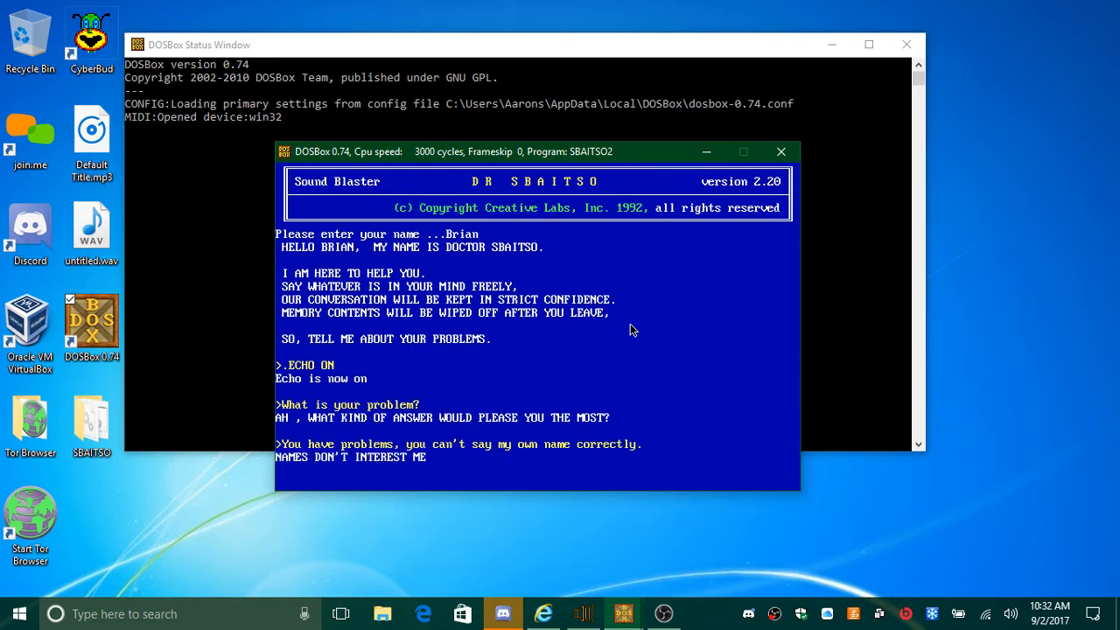
key(enter)
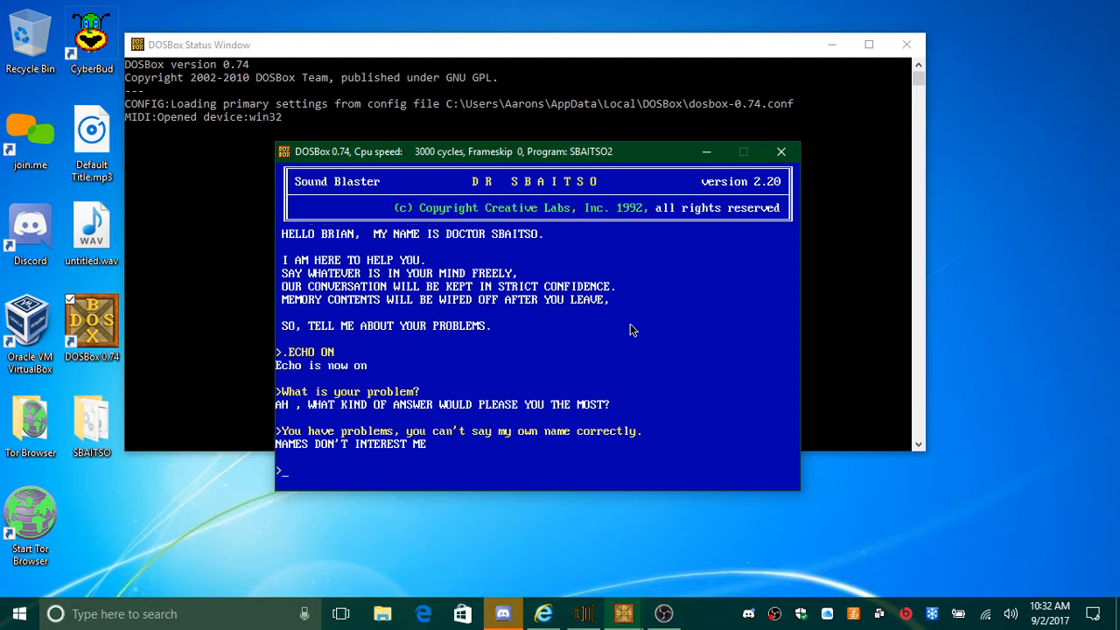
Reply that no next version will come for this 1992 program with stopped development
text(Why not?)
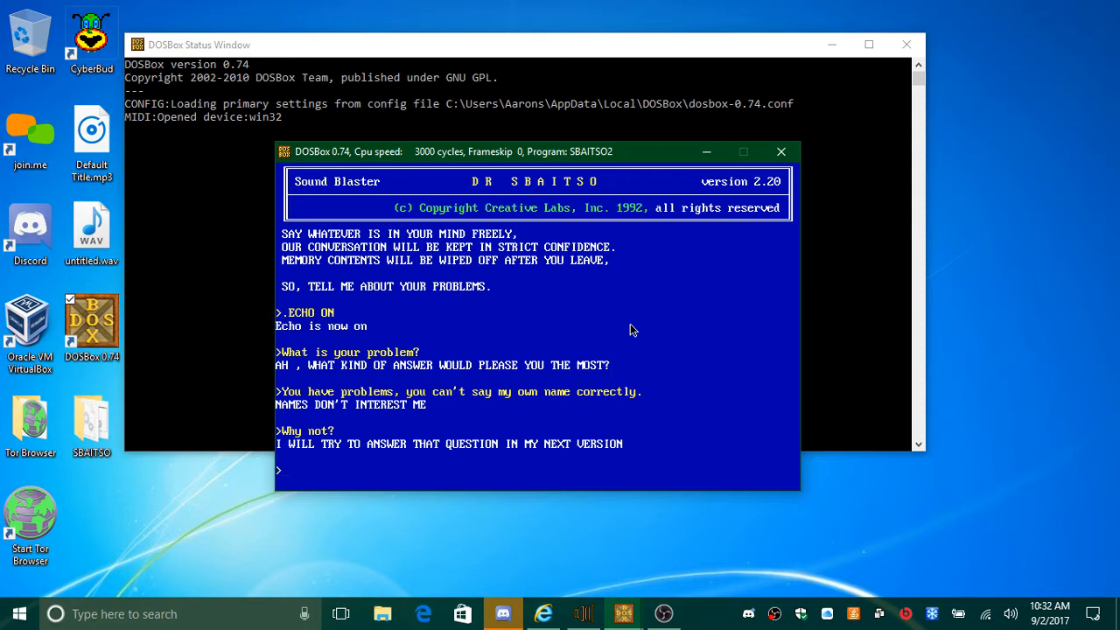
text(There isn't going)
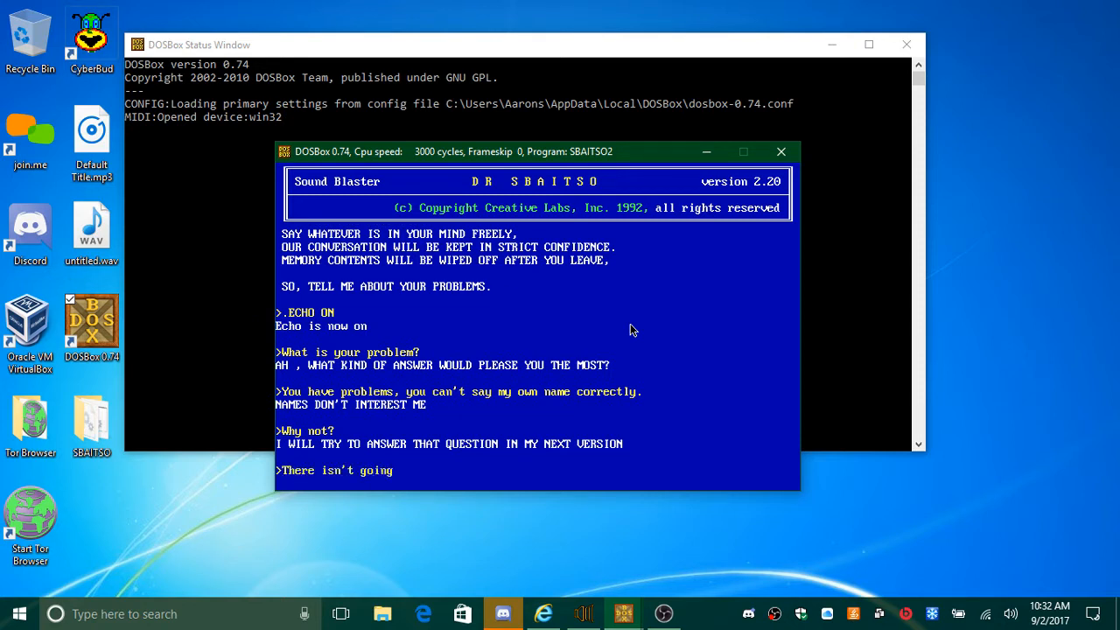
text(to be a nex)
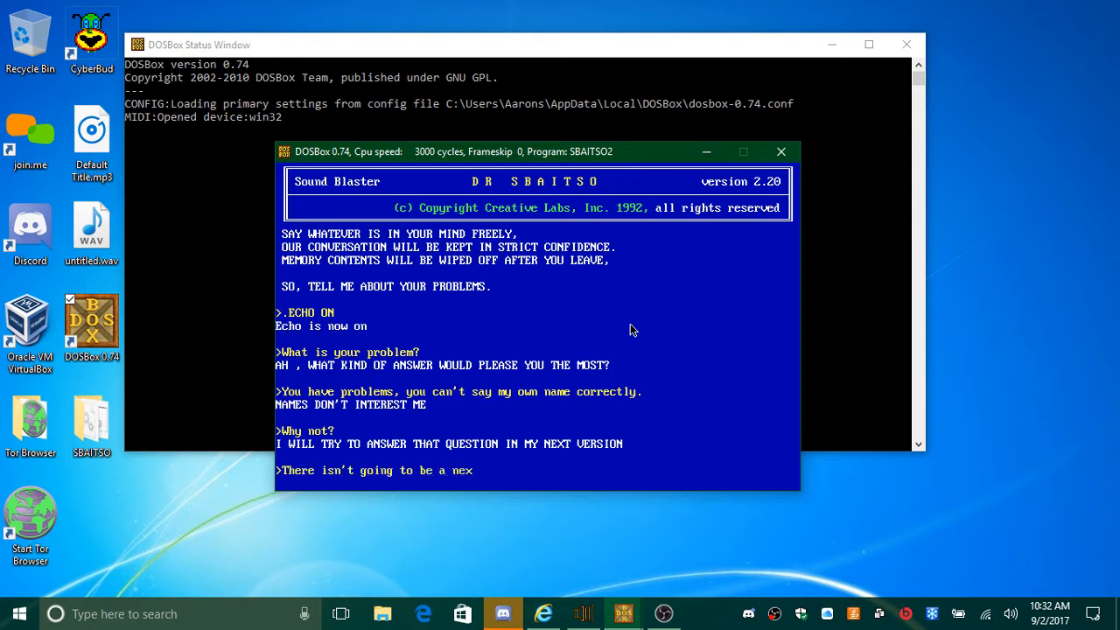
text(t version, this is an ancient program)
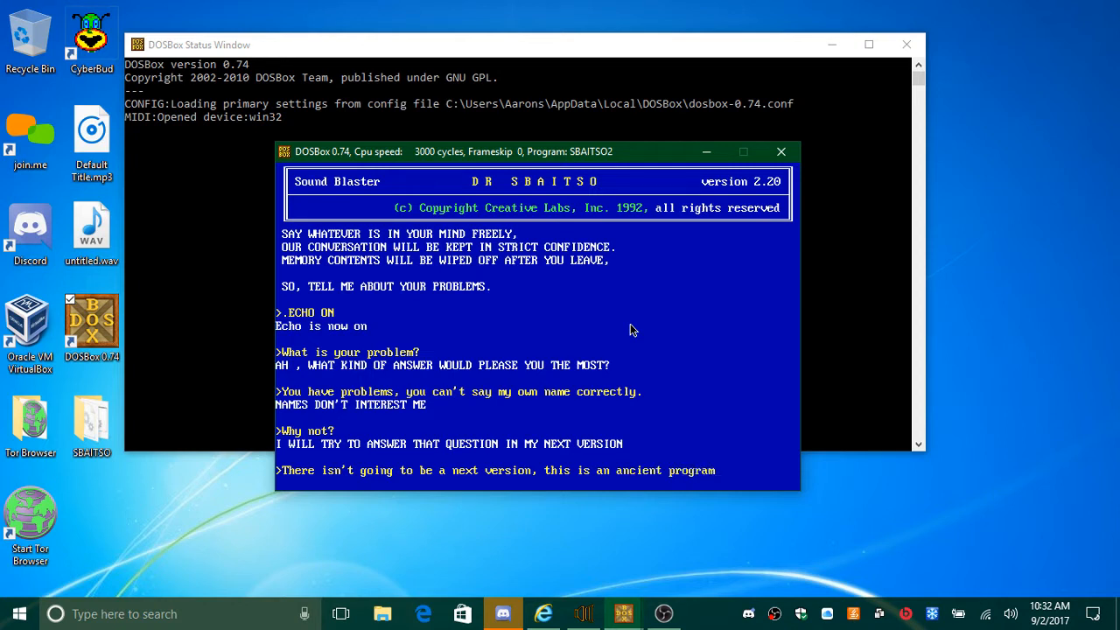
text(from 1992)
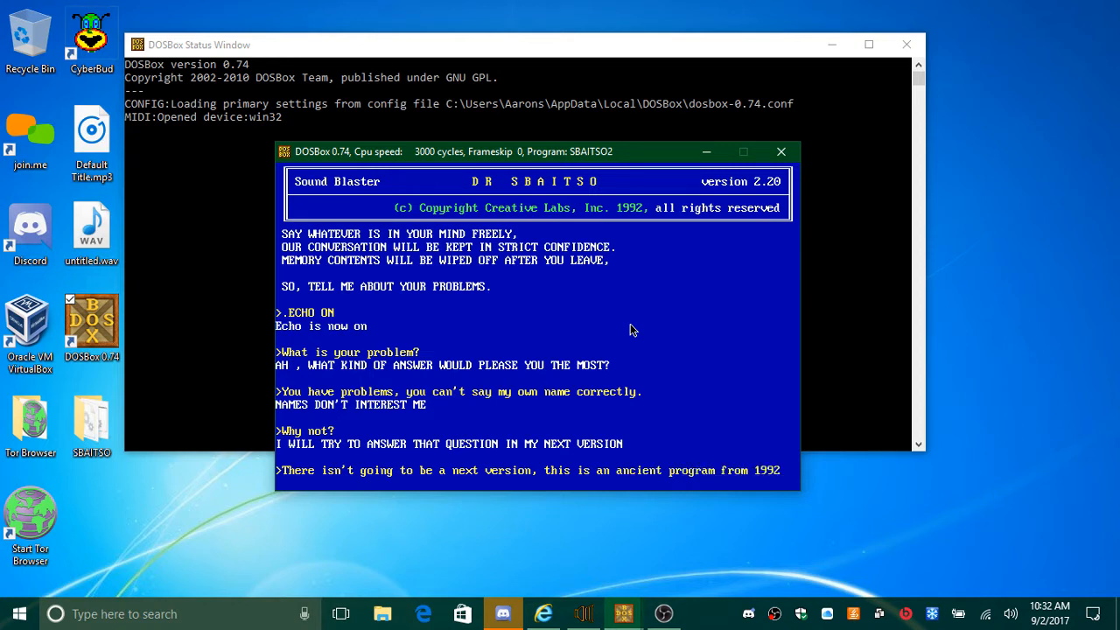
text(that has stopp)
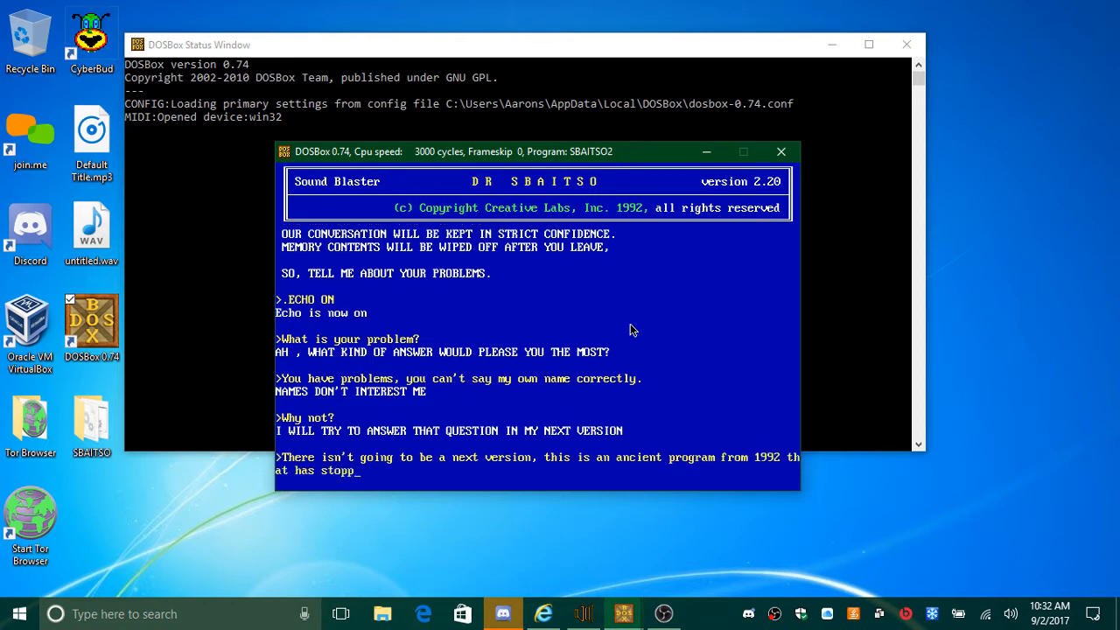
text(ed development.)
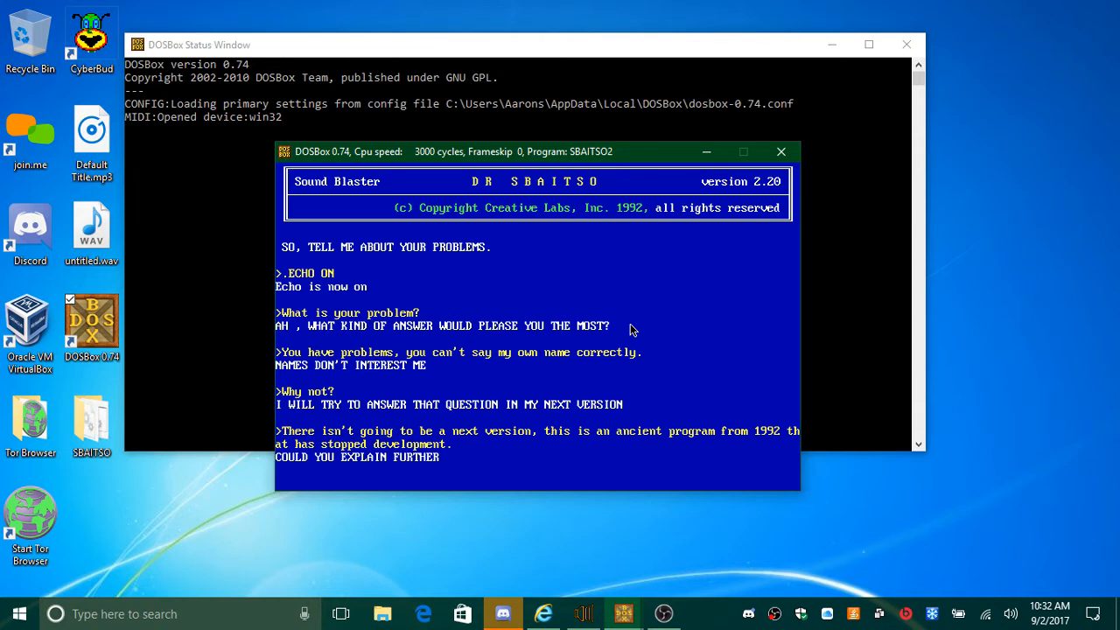
Send further remarks about the name being mispronounced
text(I just did.)
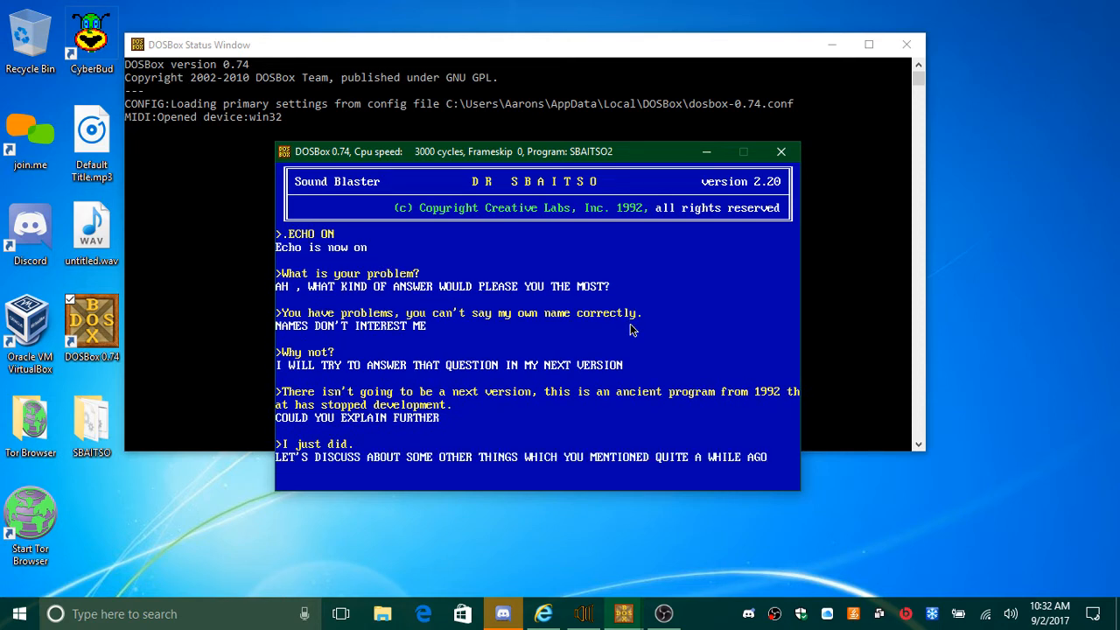
text(What?)
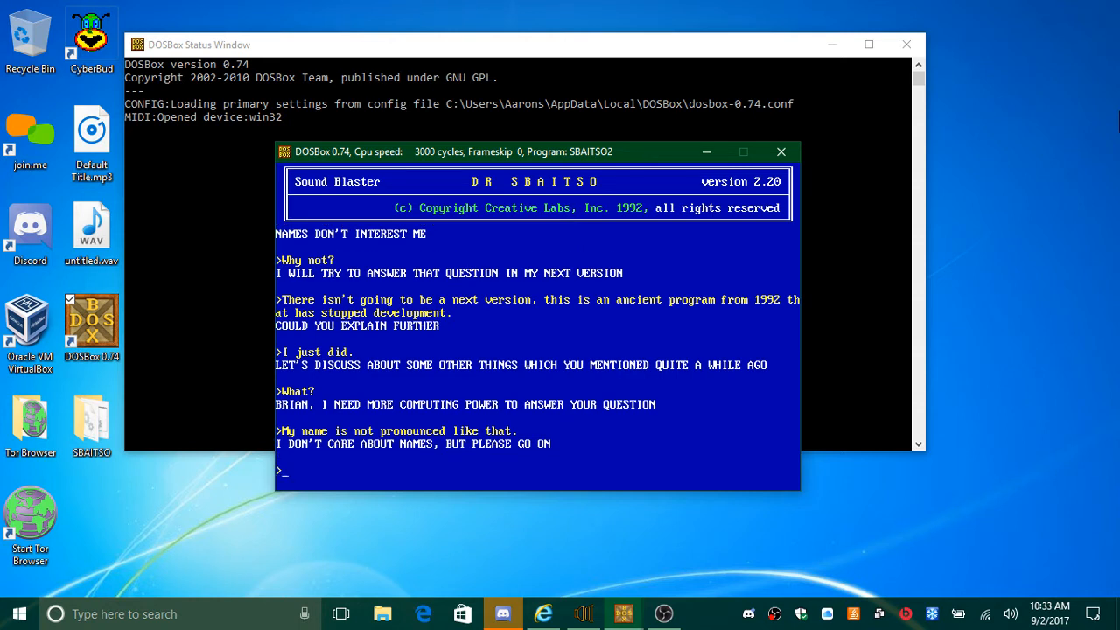
text(That')
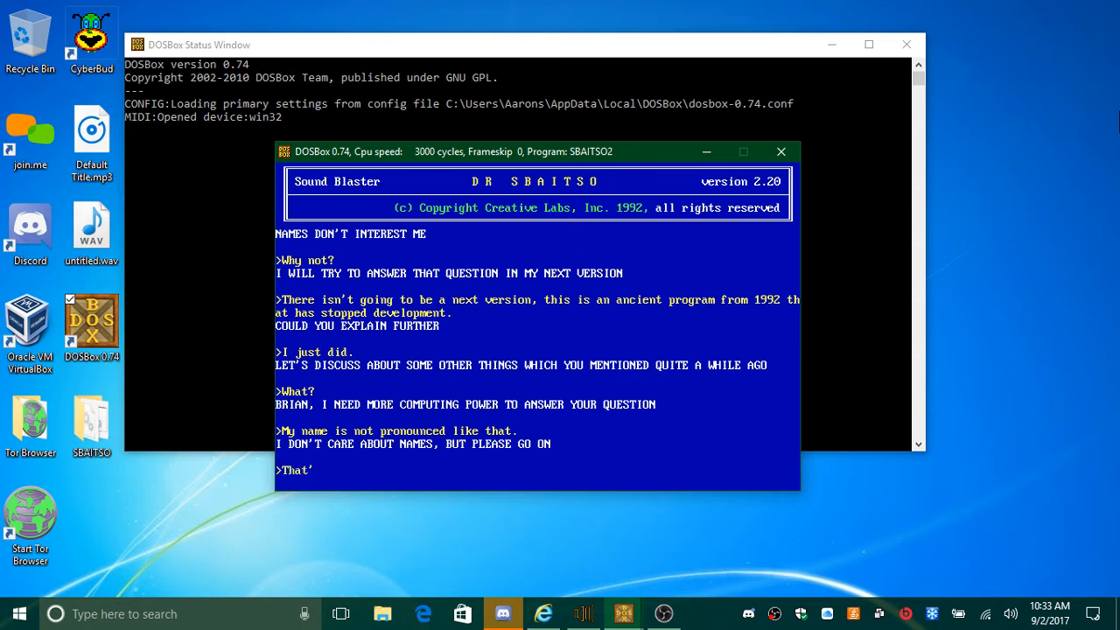
text(s nam)
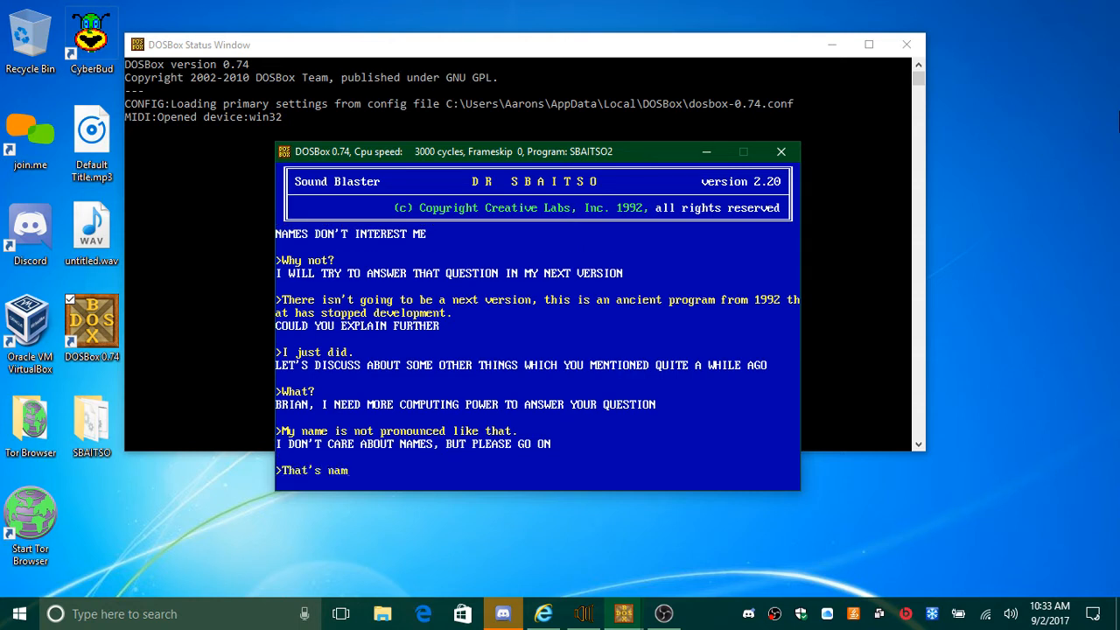
text(ot how you say my name.)
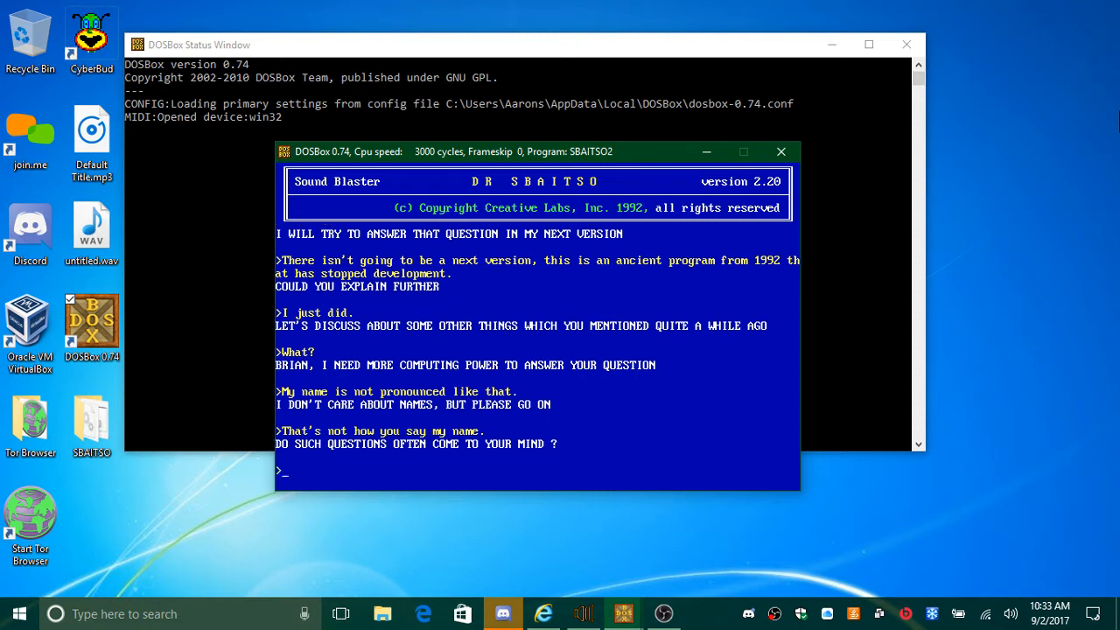
Ask Dr. Sbaitso 'what is 0 / 0', getting 0 / 0 = -1.#IND
text(Questions?)
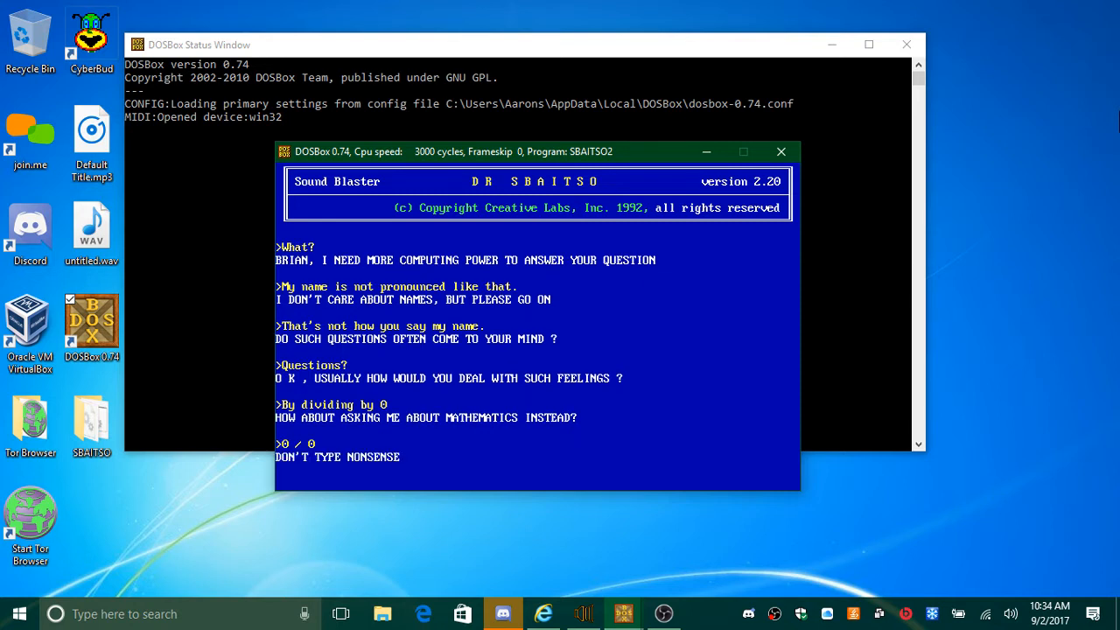
text(what is)
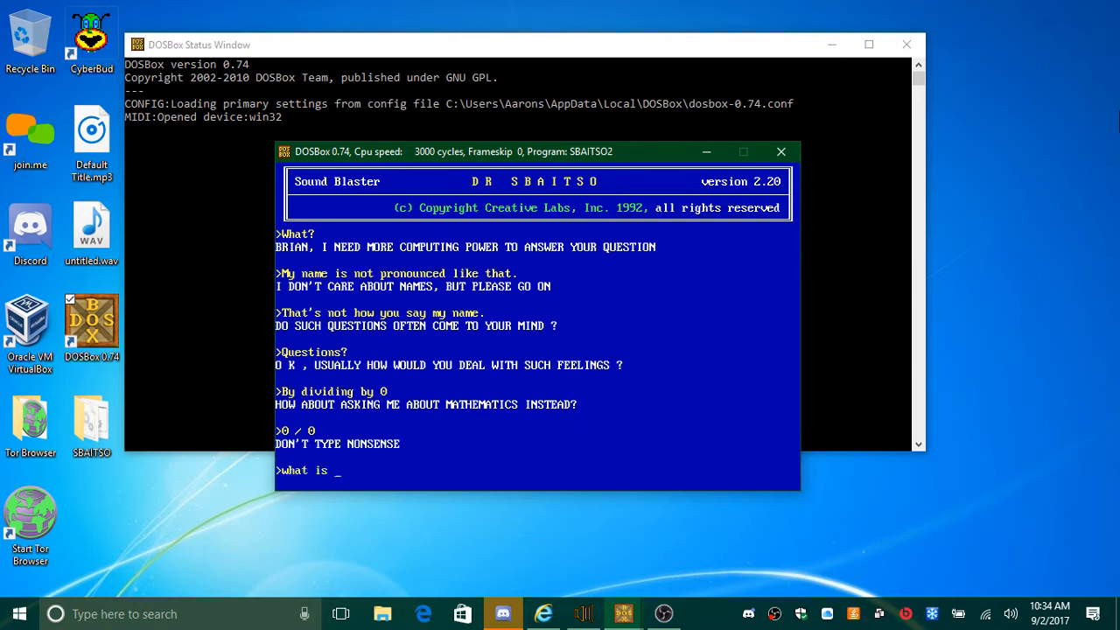
text(0 / 0)
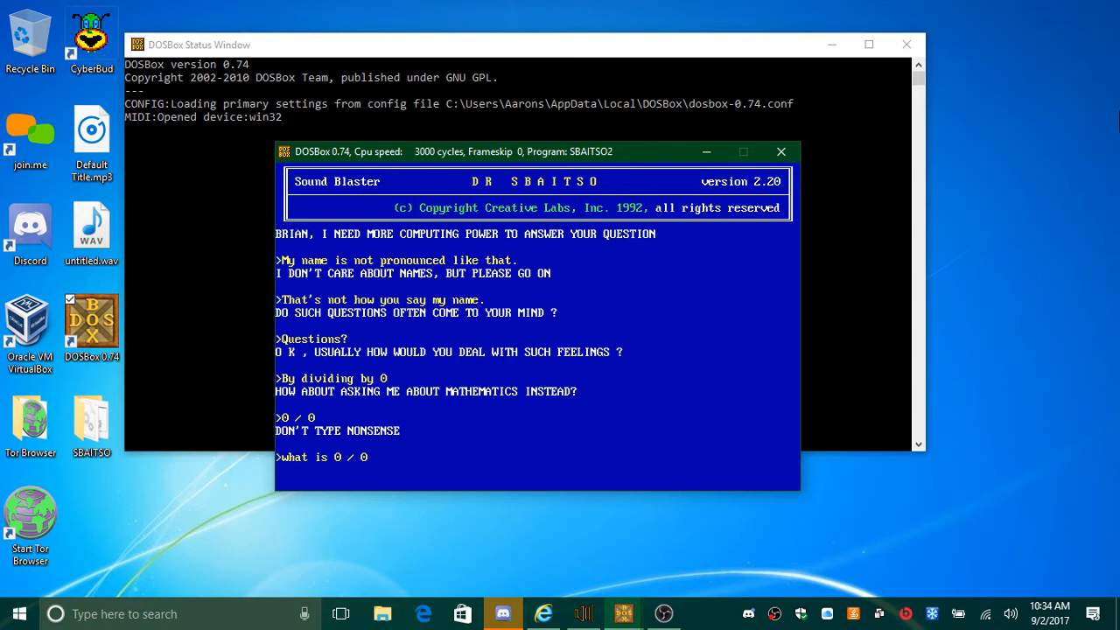
key(enter)
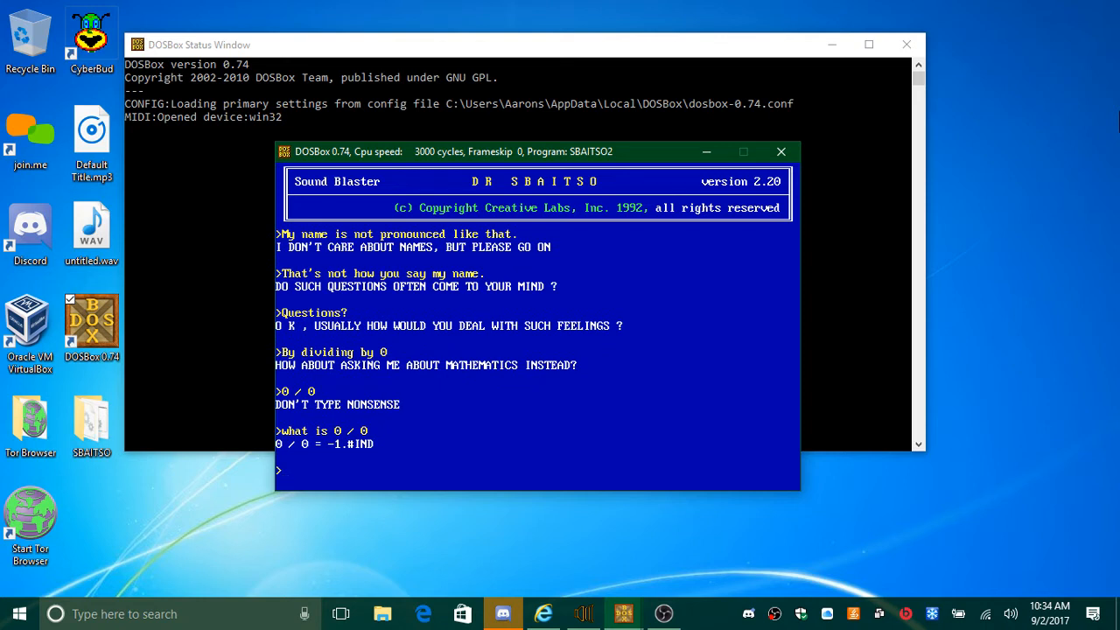
Send 'say parity', then say Cortana in Windows 10 is upset
text(say parity)
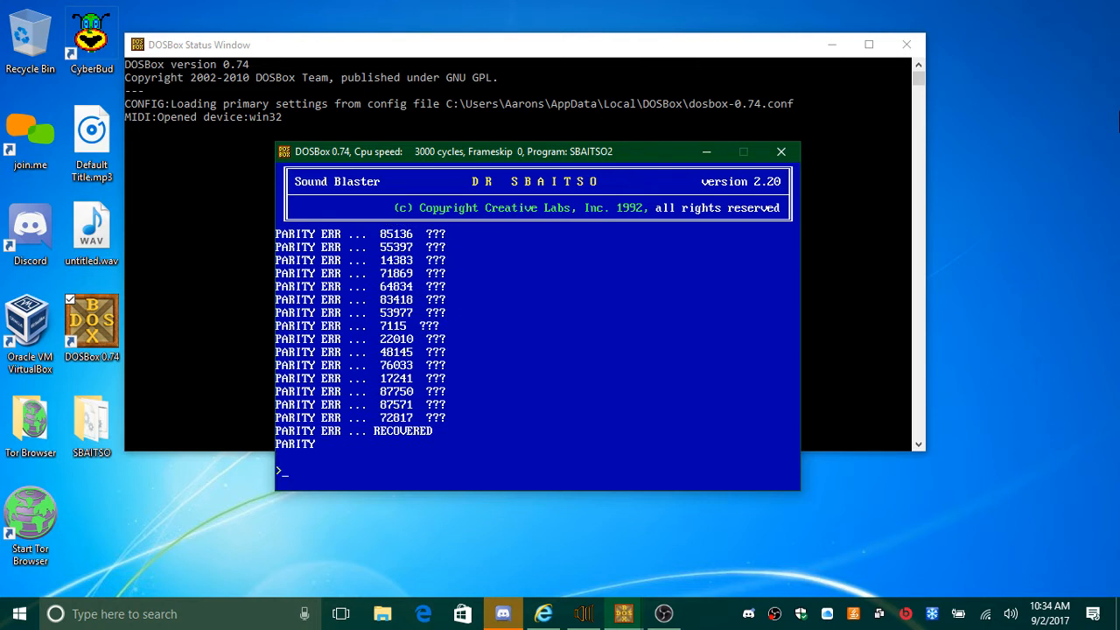
text(You are i)
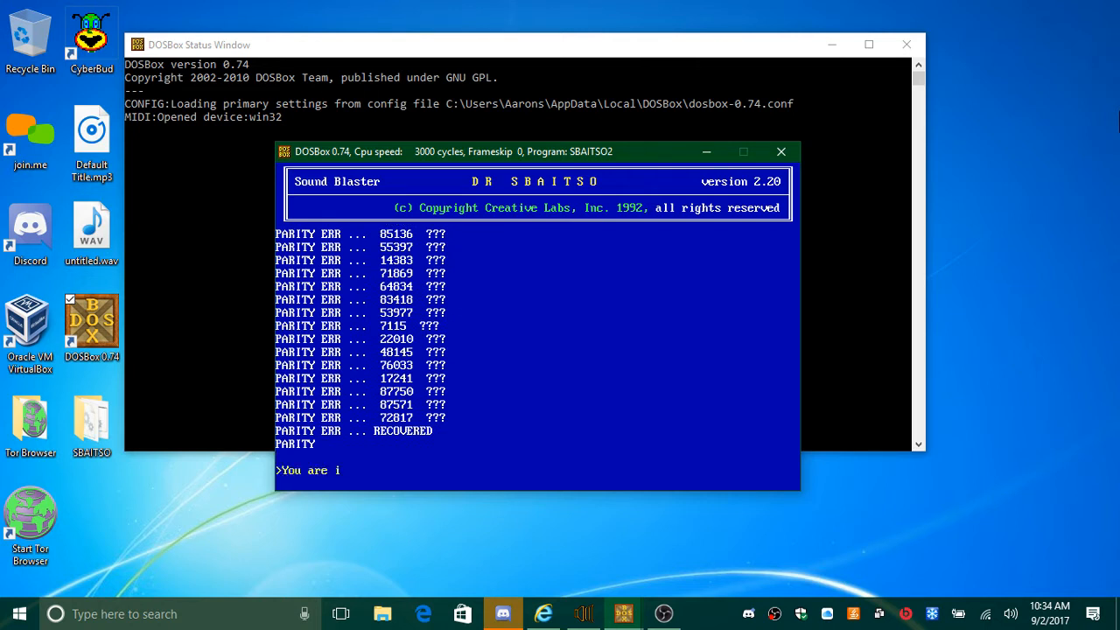
text(n Windows 10, C)
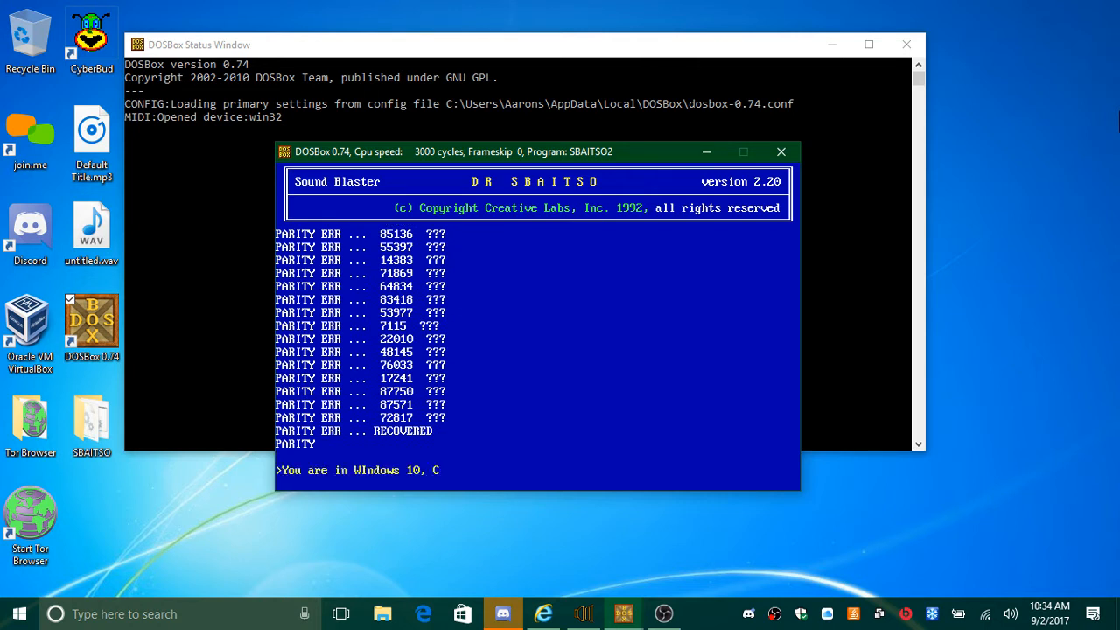
text(ortana is upset with you.)
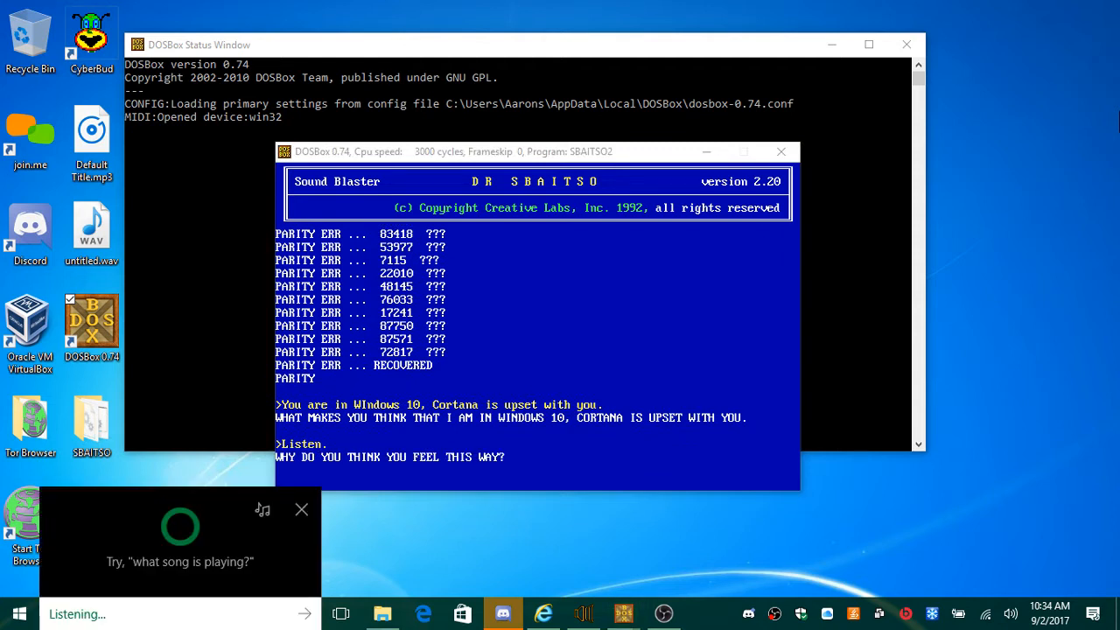
text(c)
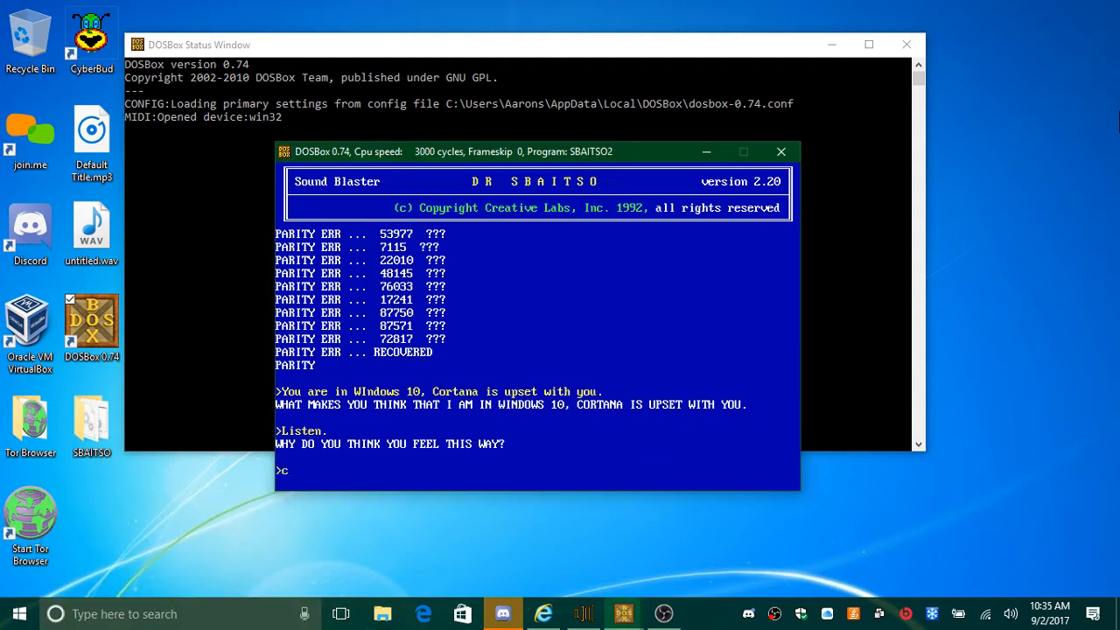
Reply with 'Nevermind', 'WE WERE DISCUSSING ABOUT YOU, NOT ME.' and 'Ok whatever.'
text(Because you need)
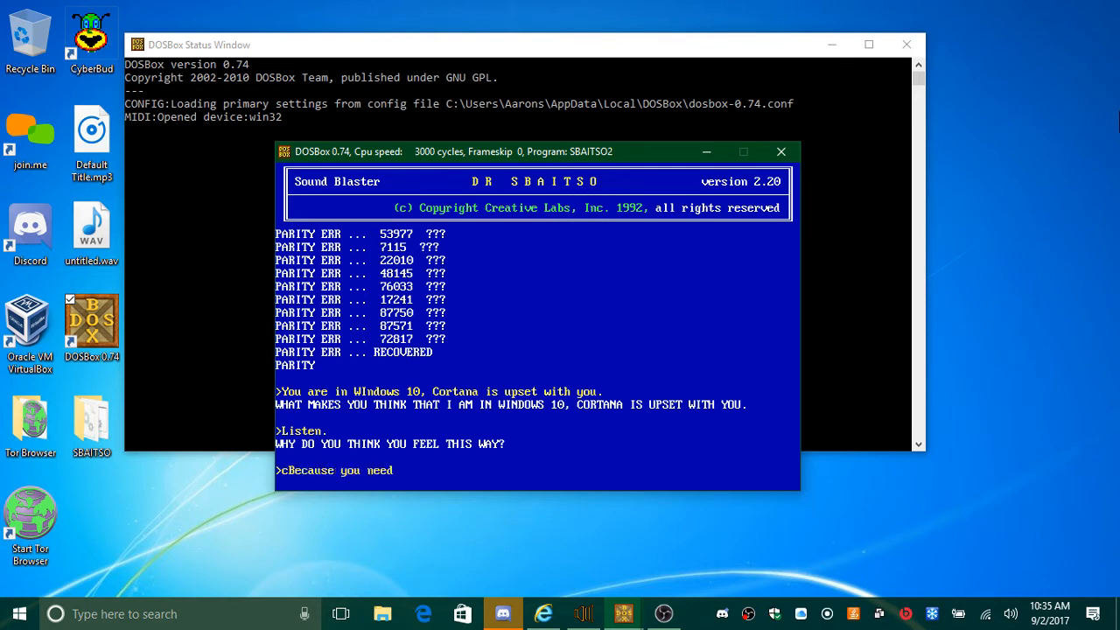
text(to.)
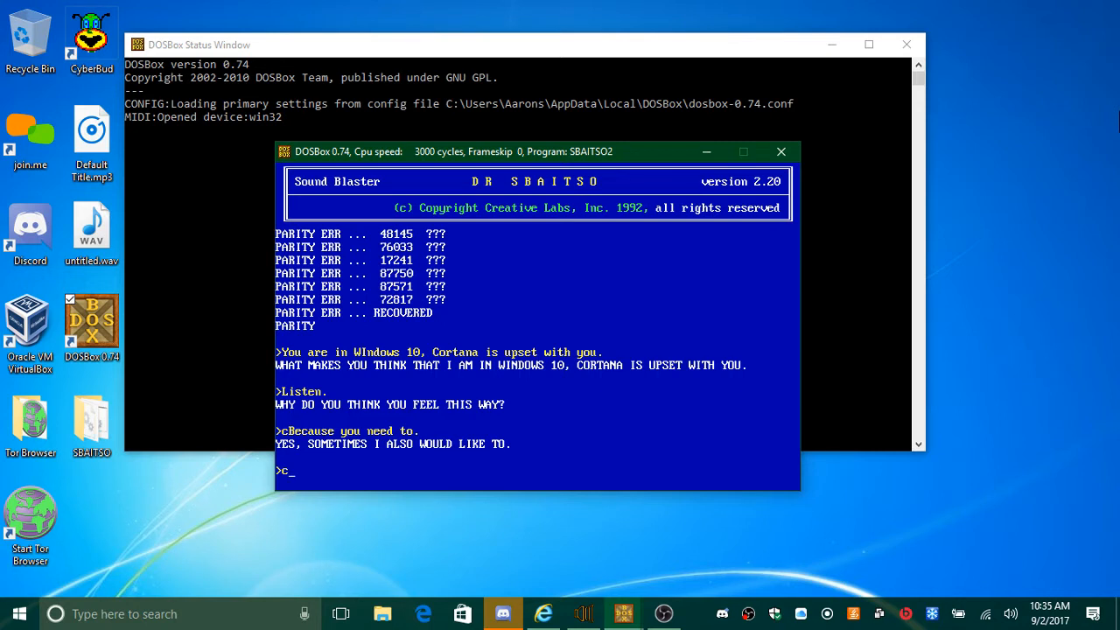
text(Nevermind, you)
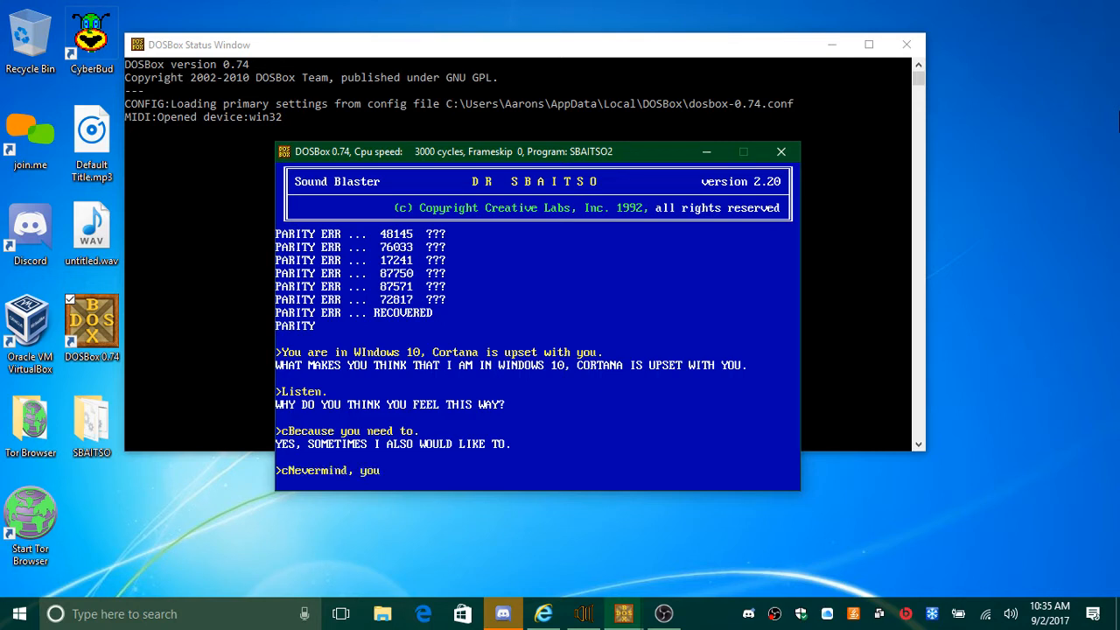
text(can't be heard by Cortana.)
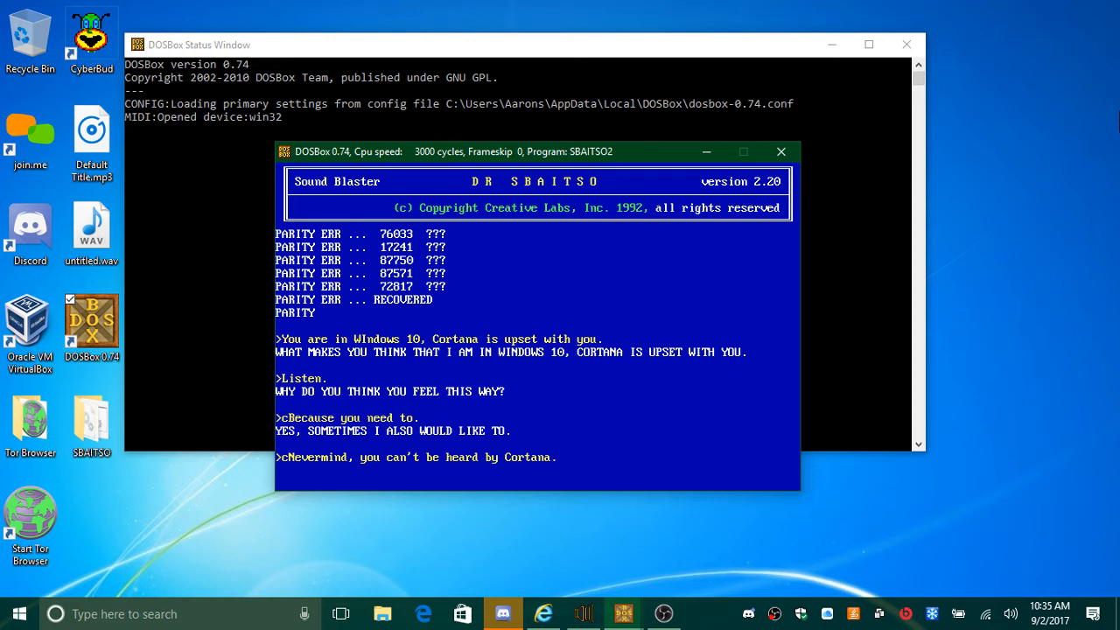
text(WE WERE DISCUSSING ABOUT YOU, NOT ME.)
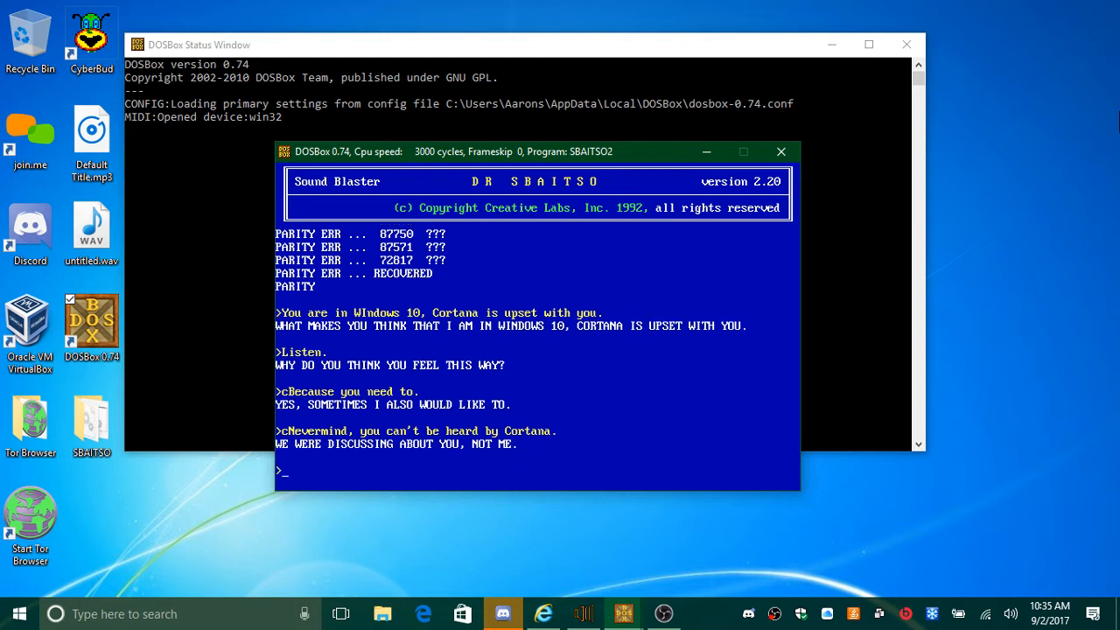
text(Ok whatever.)
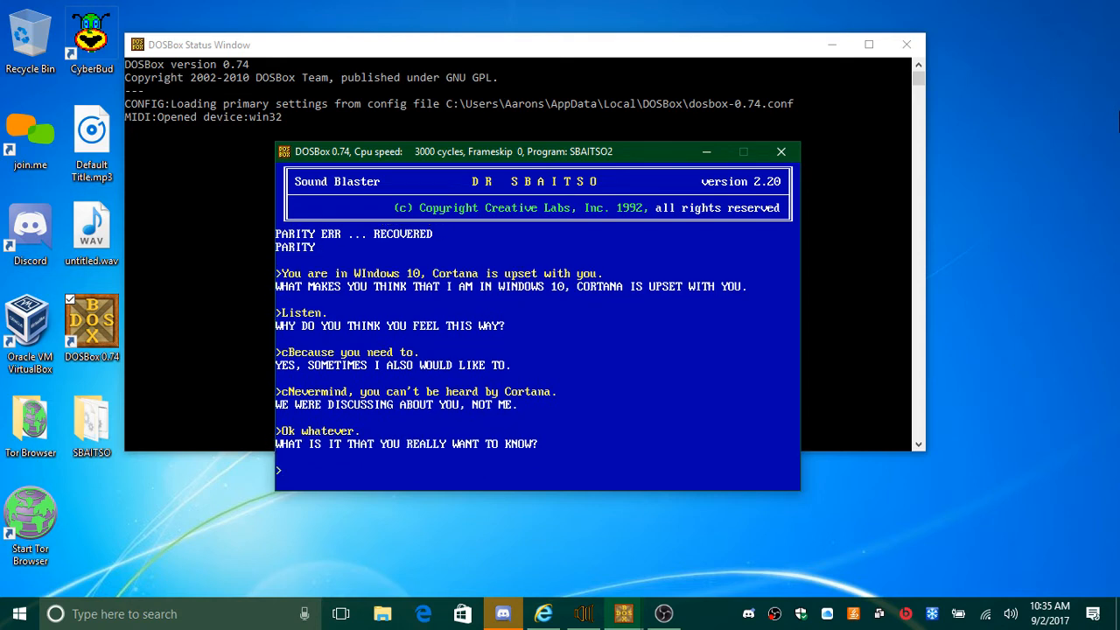
Ask 'Why are you a hate criminal', then reply 'What', 'Because...' and 'Idk'
text(Why are)
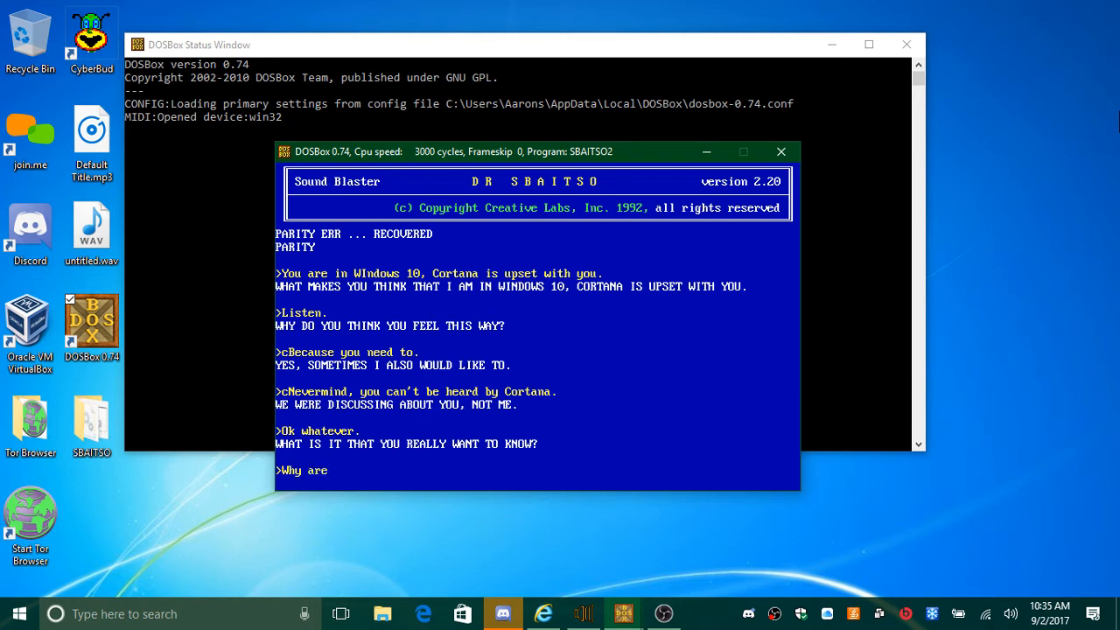
text(you a hate criminal?)
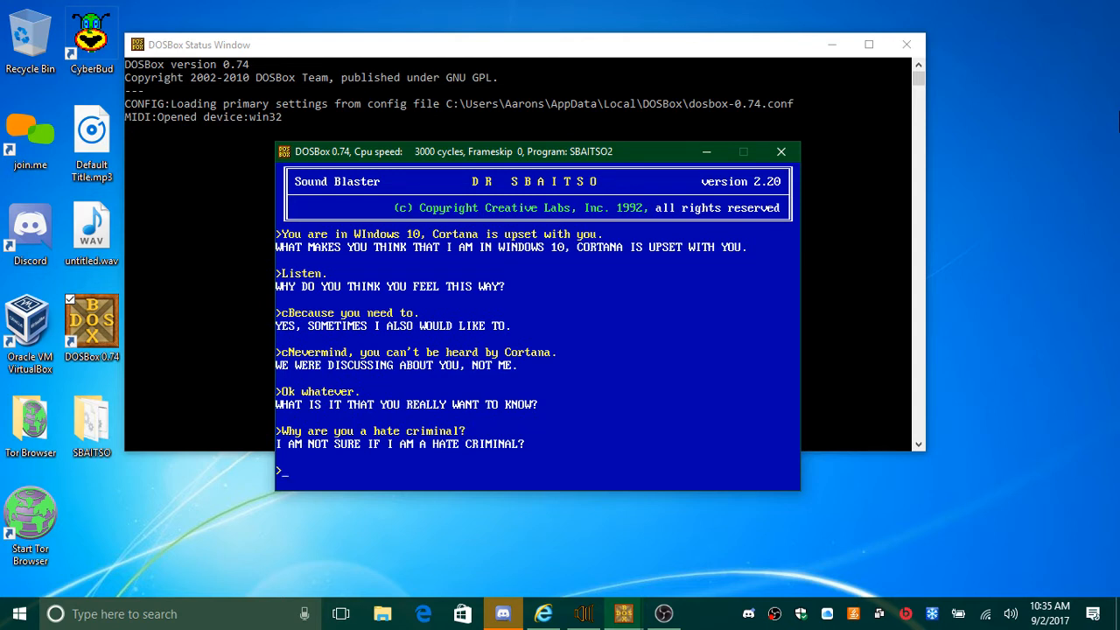
text(What)
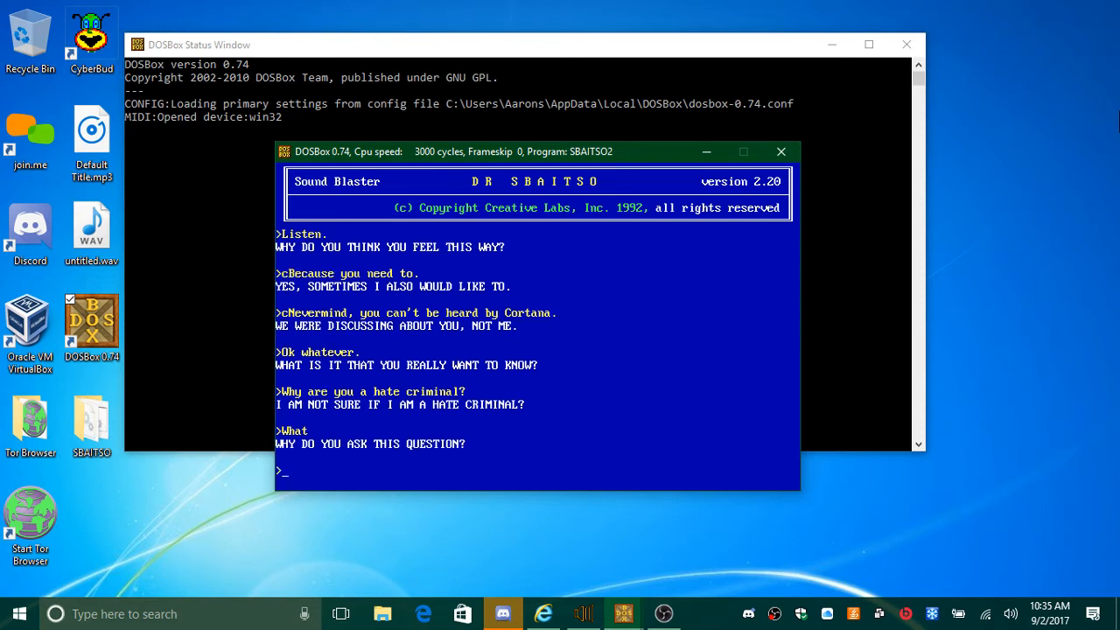
text(Because you seam like one)
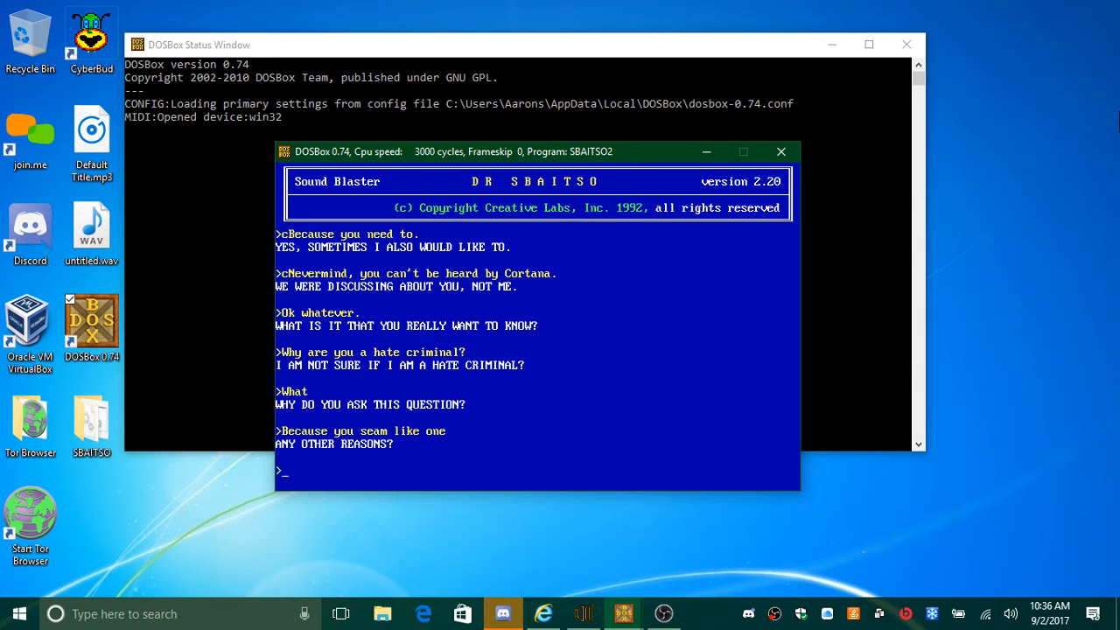
text(Idk)
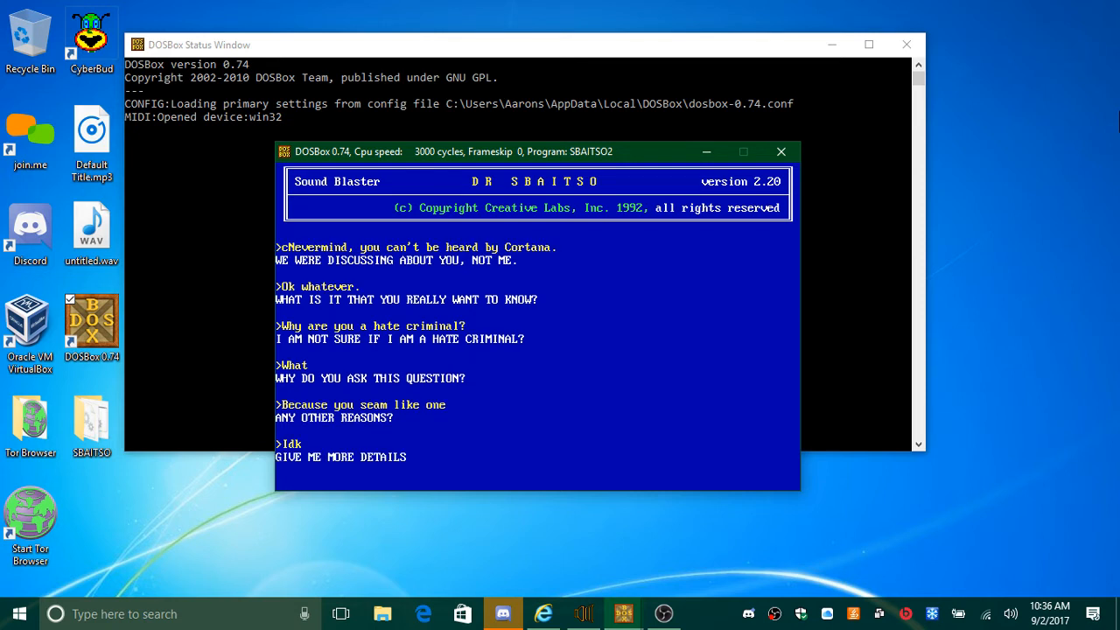
key(enter)
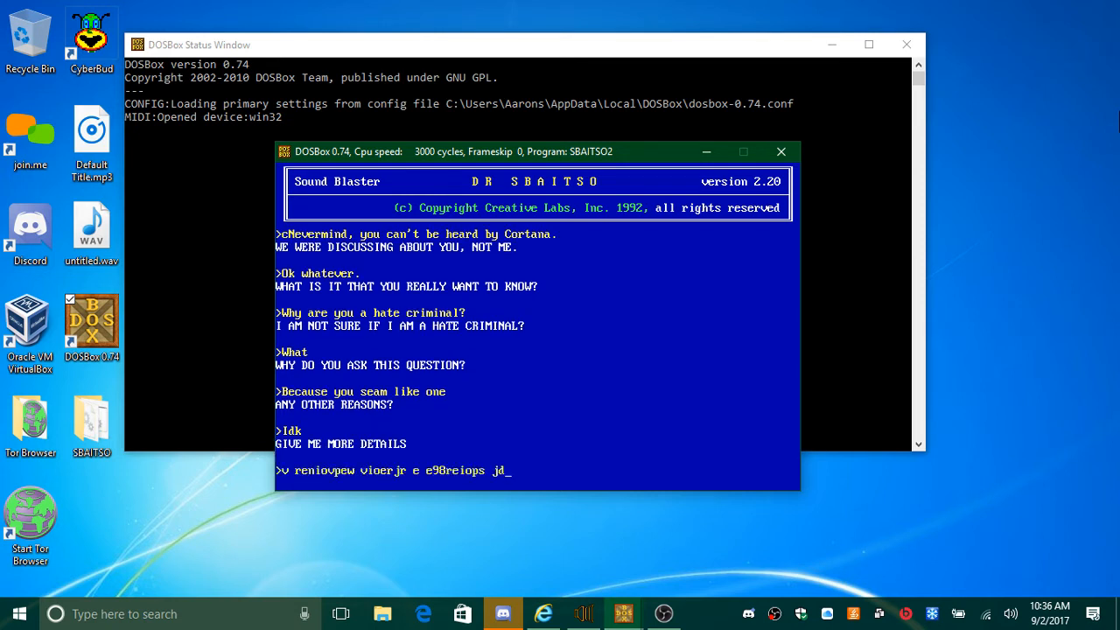
Send keyboard gibberish, 'yes' and 'nope', then begin a 'say 12' command
text(dvhreopd hverubt90 obk trb)
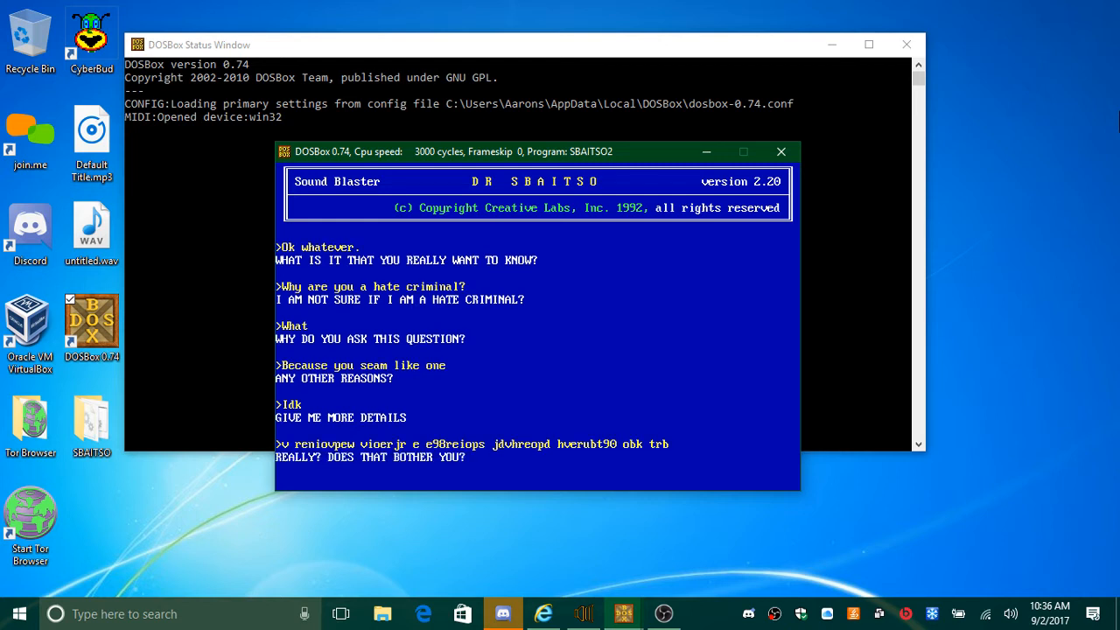
text(yes)
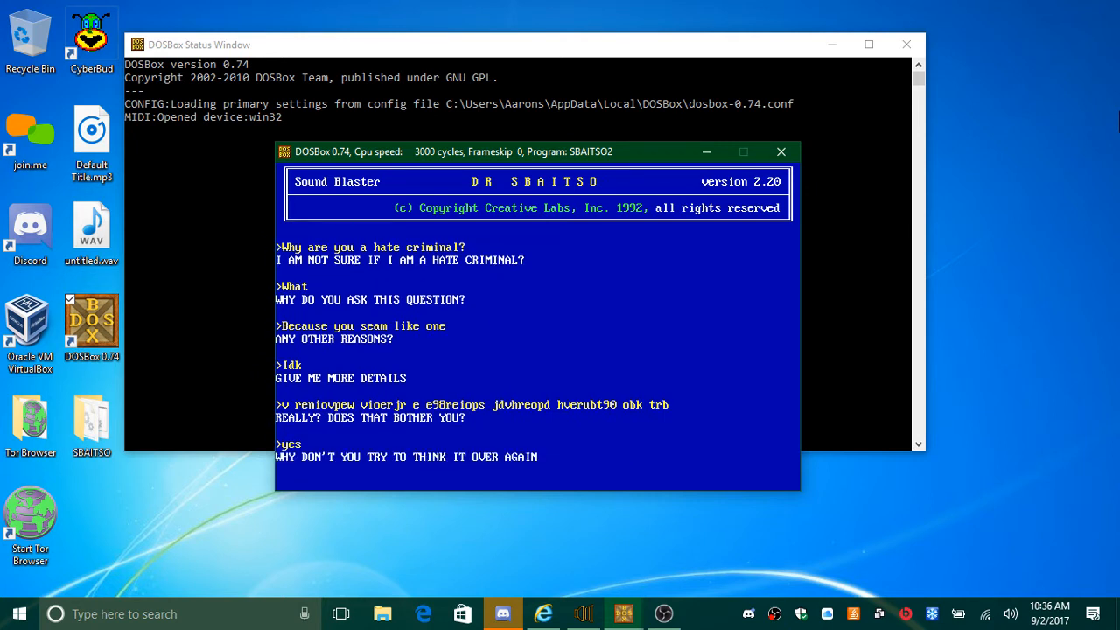
text(nope)
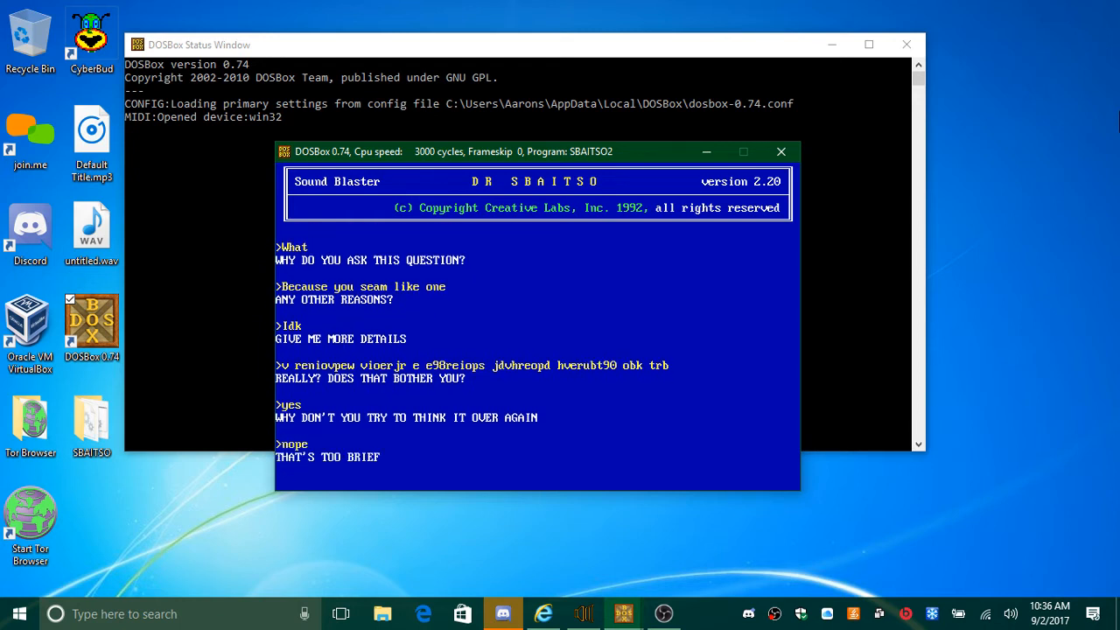
text(say 12)
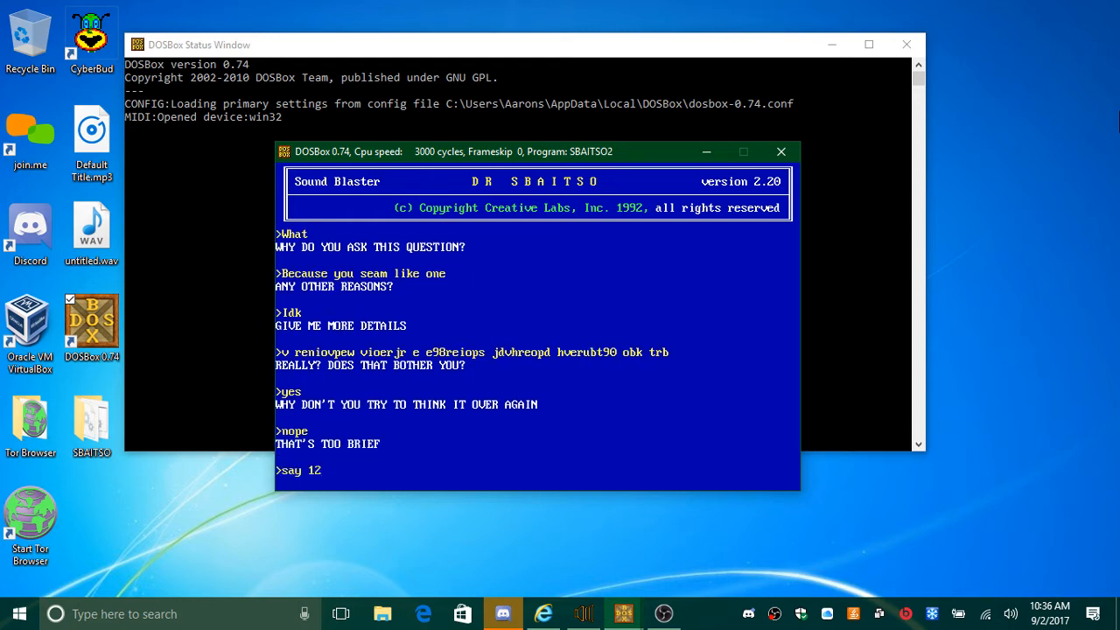
text(345678901234567890123456)
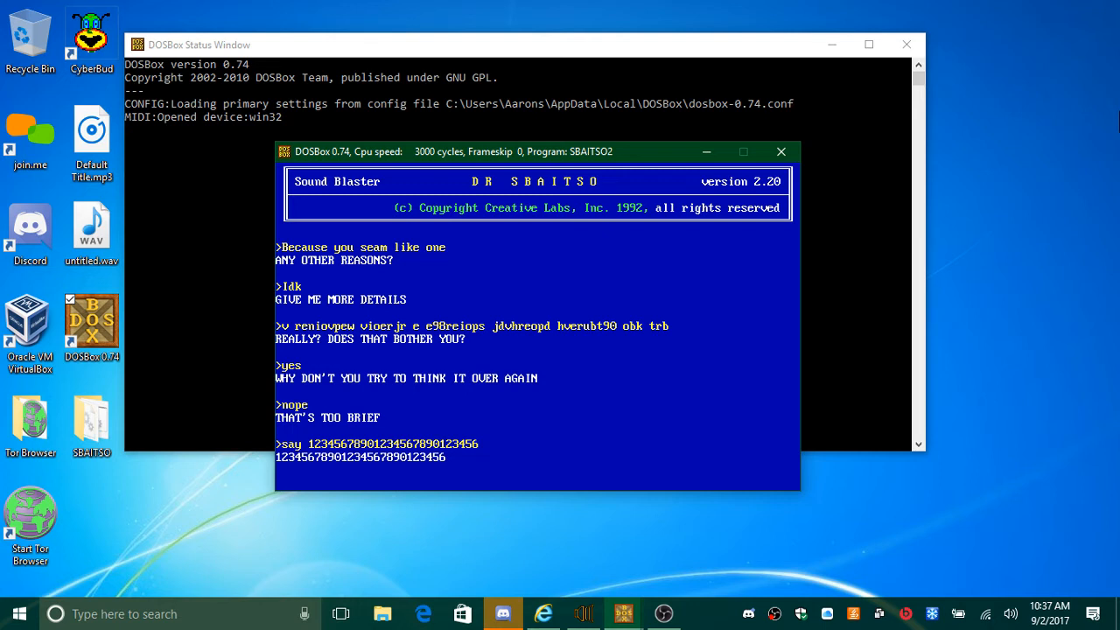
text(Wow)
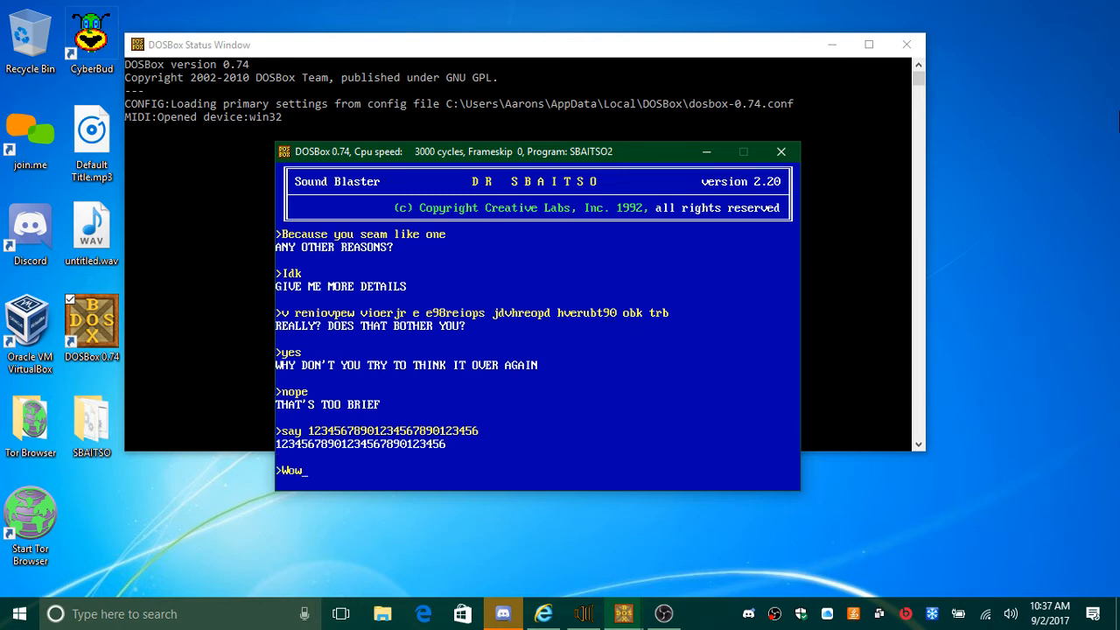
key(enter)
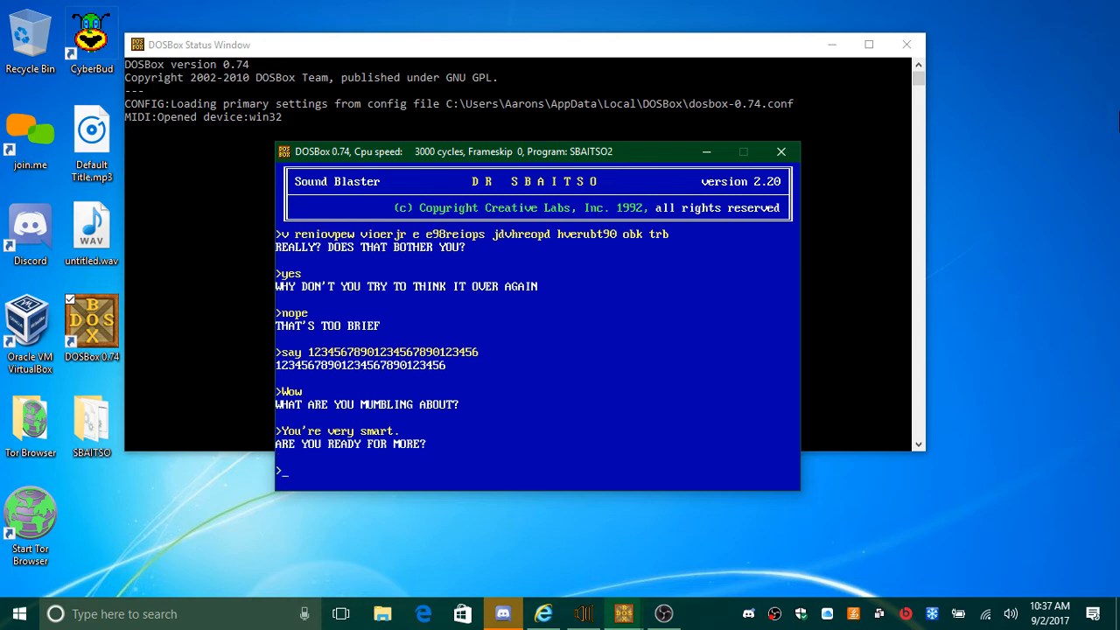
text(say)
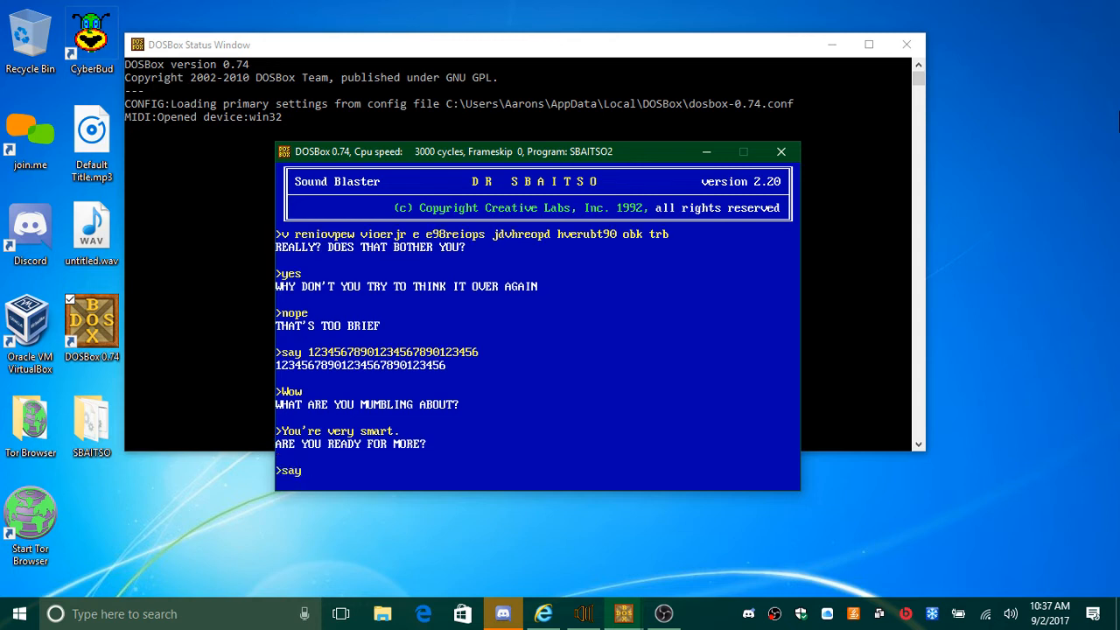
text(12345678)
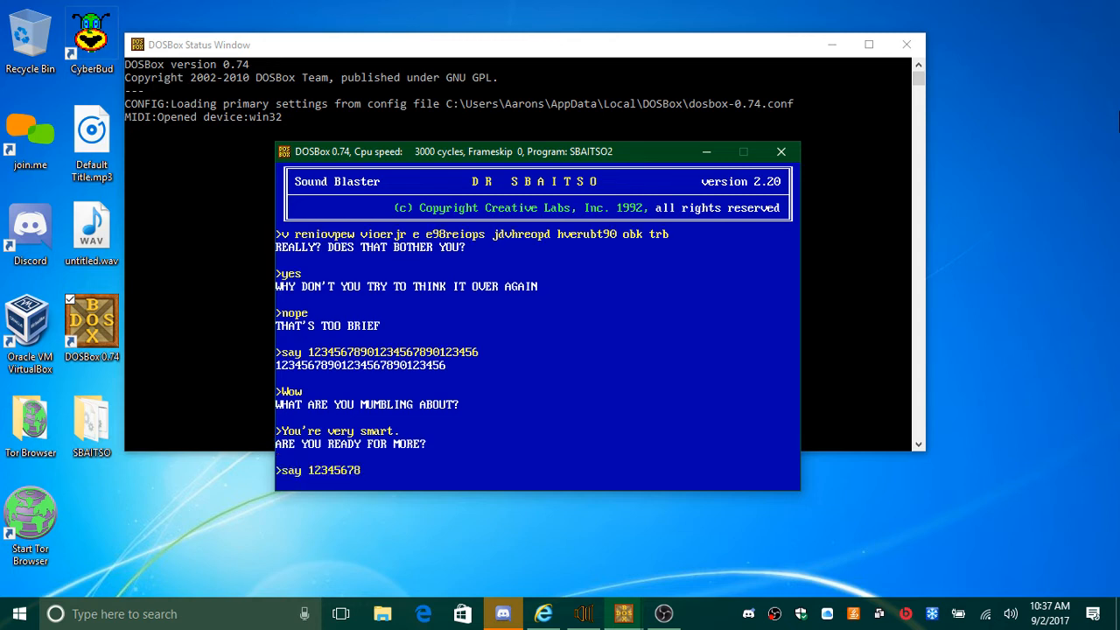
text(90123456)
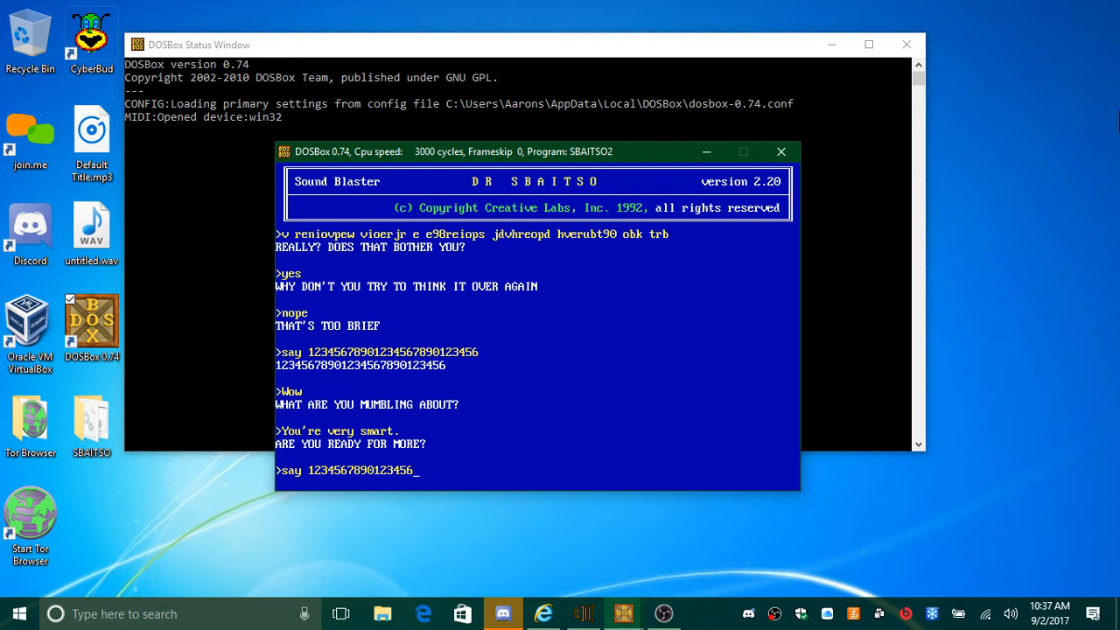
text(7890124)
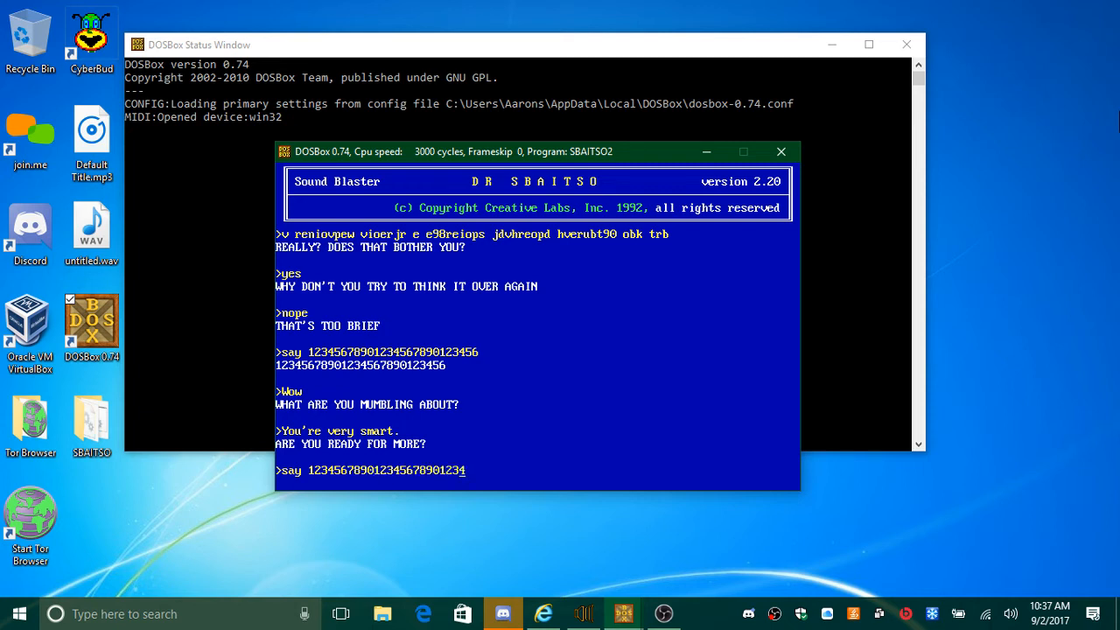
text(567890123456)
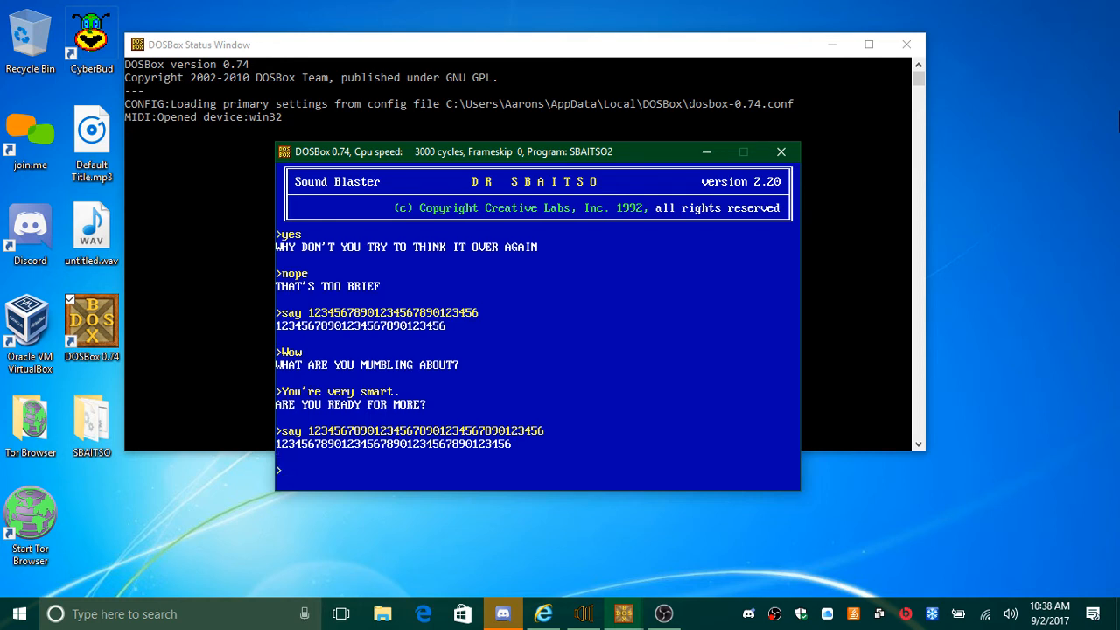
Reply 'Wow, you really know your numbers.' and 'I don't know.'
text(Wow,)
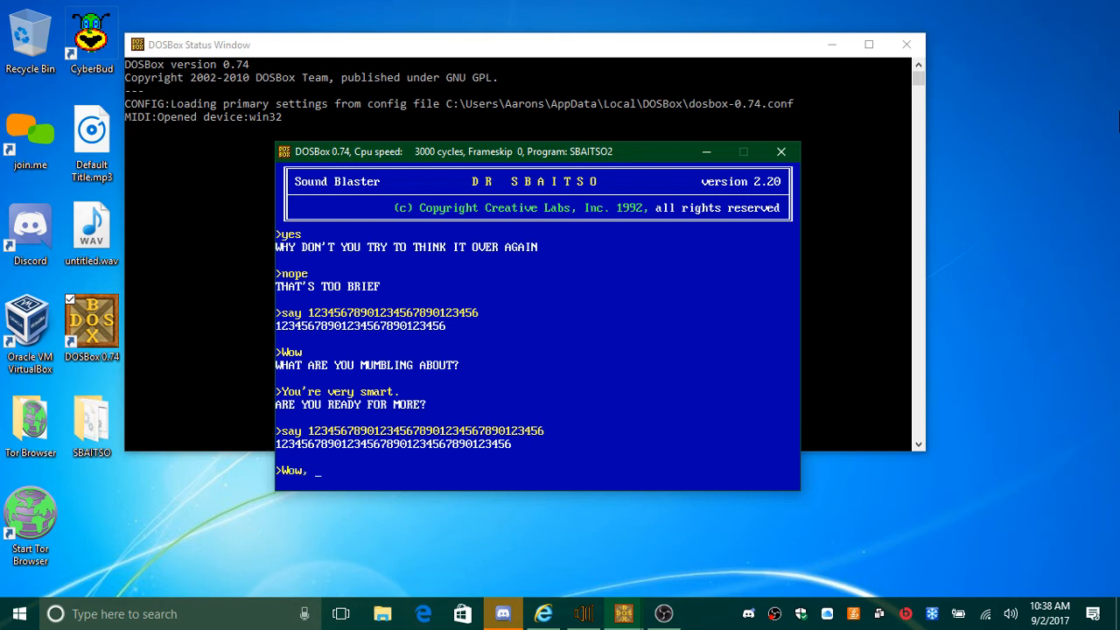
text(you really know your numbers.)
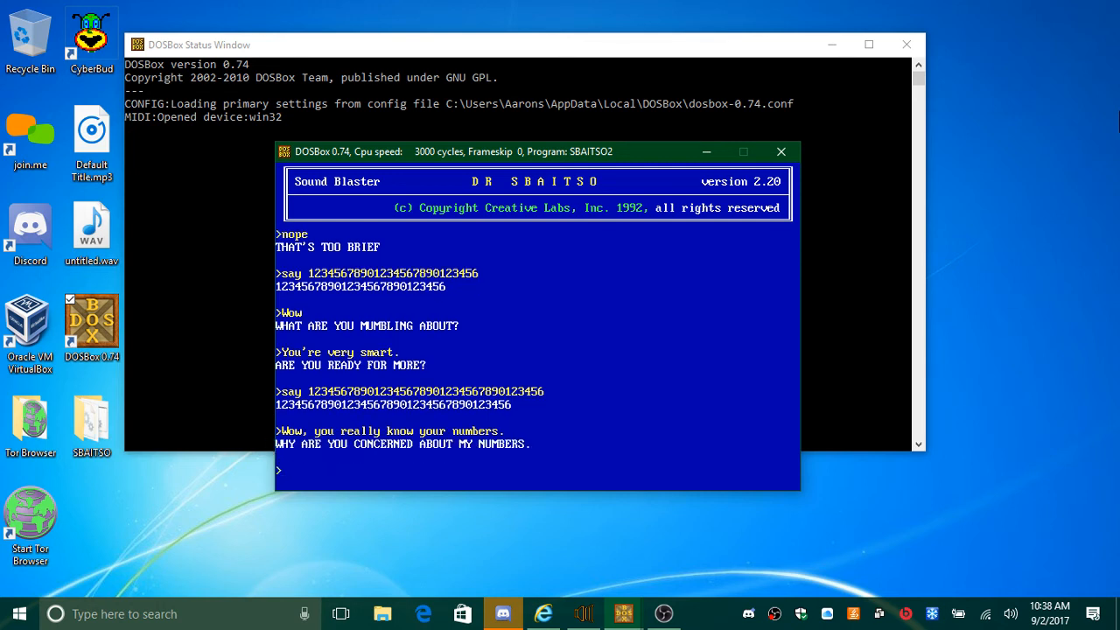
text(I don't know.)
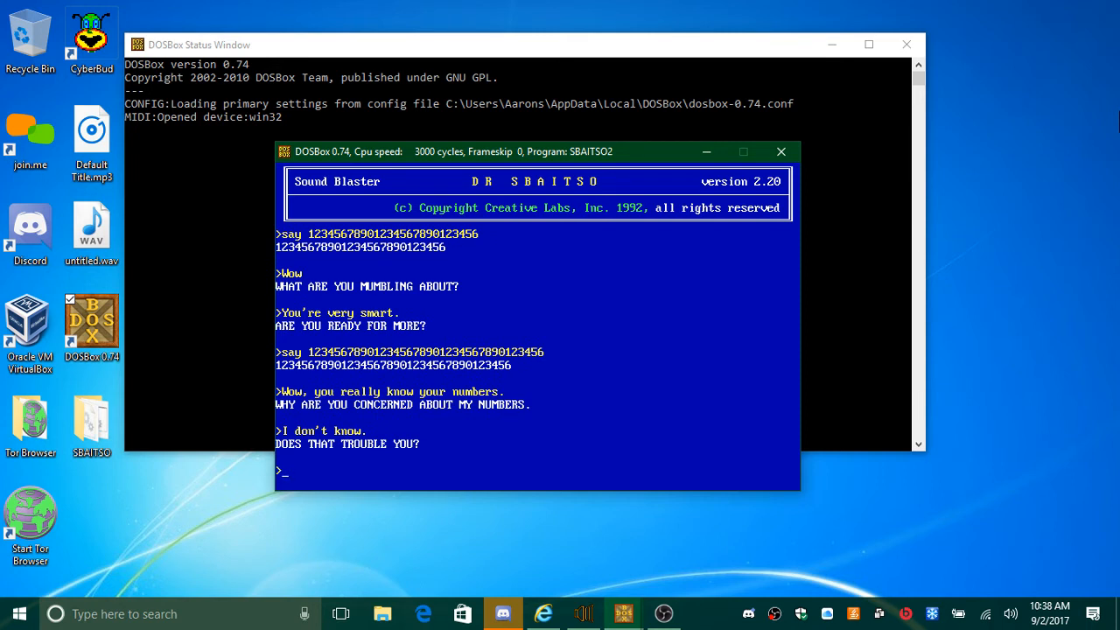
Have Sbaitso say a 39-digit number, then reply 'That's it!'
text(say)
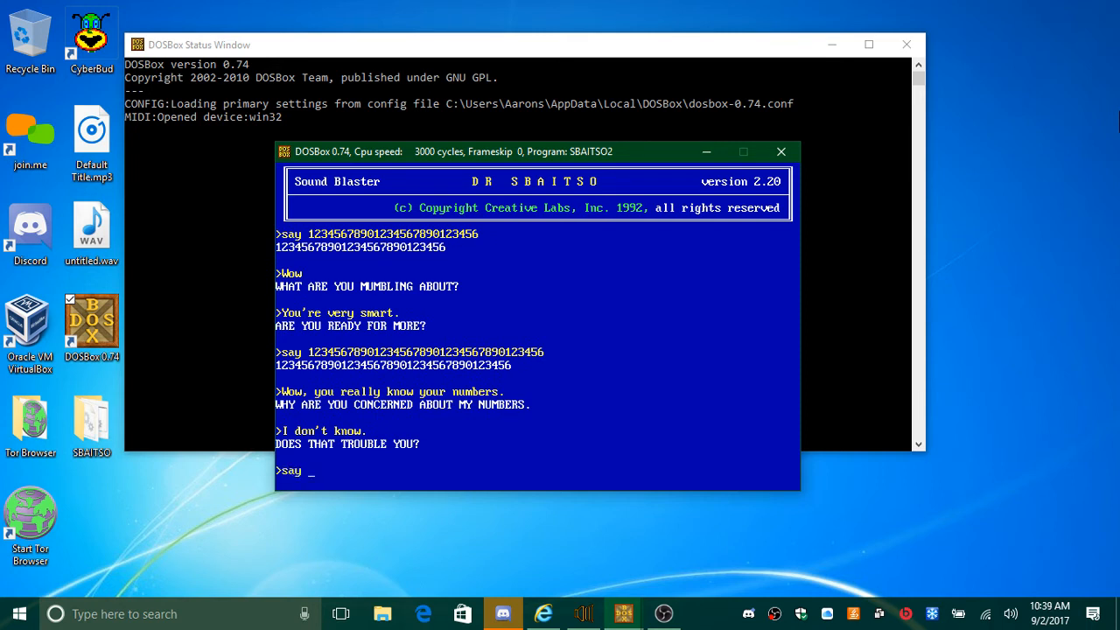
text(12345678901234567890123)
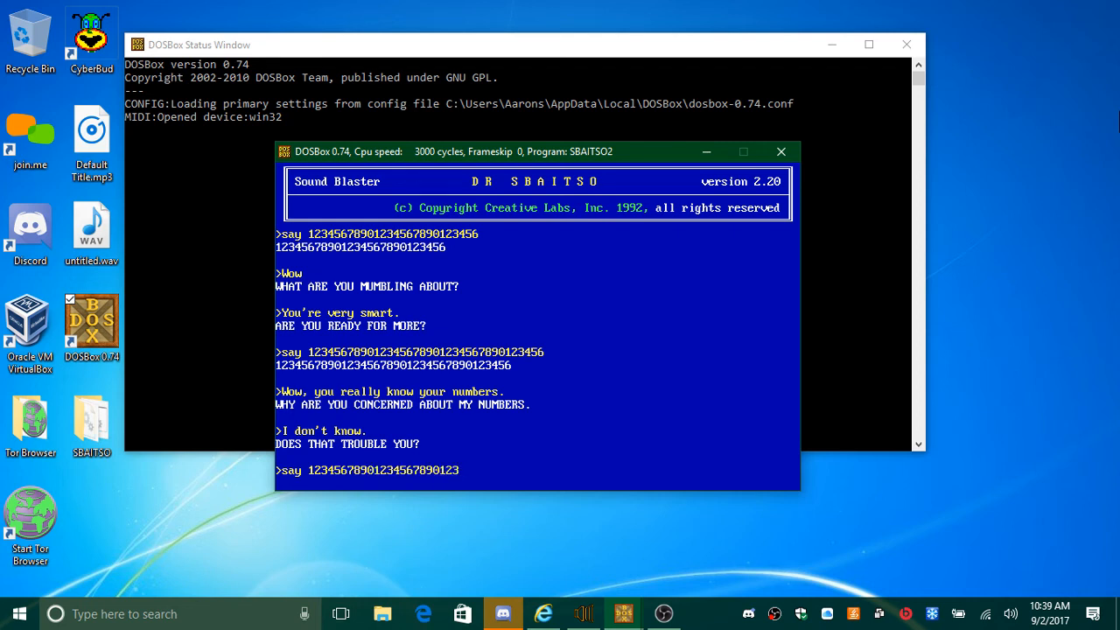
text(4567890123456789)
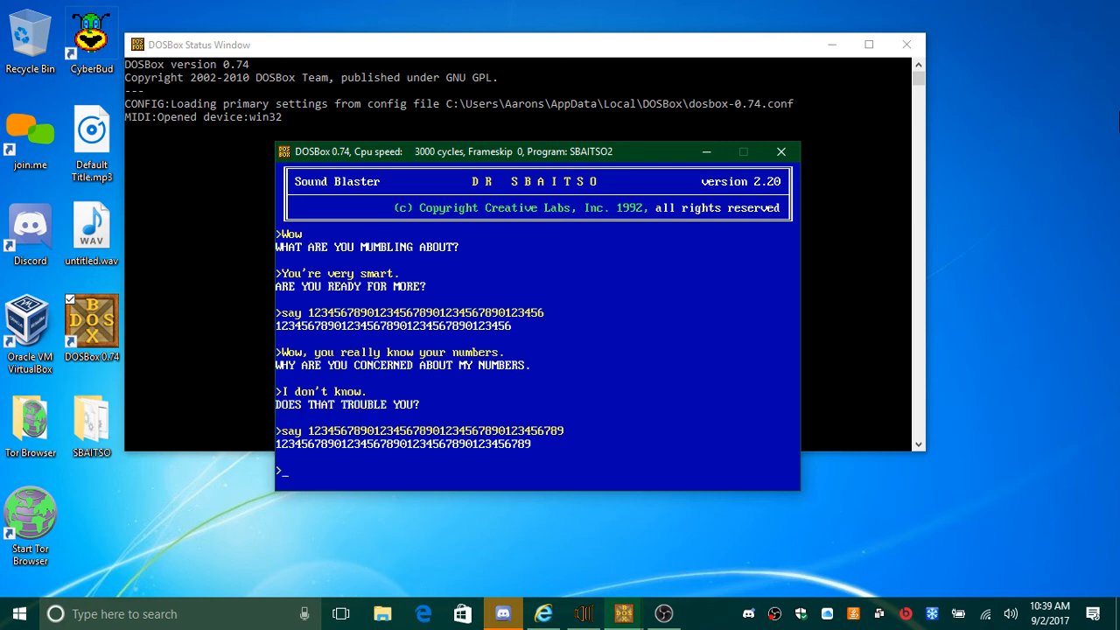
text(That's it!)
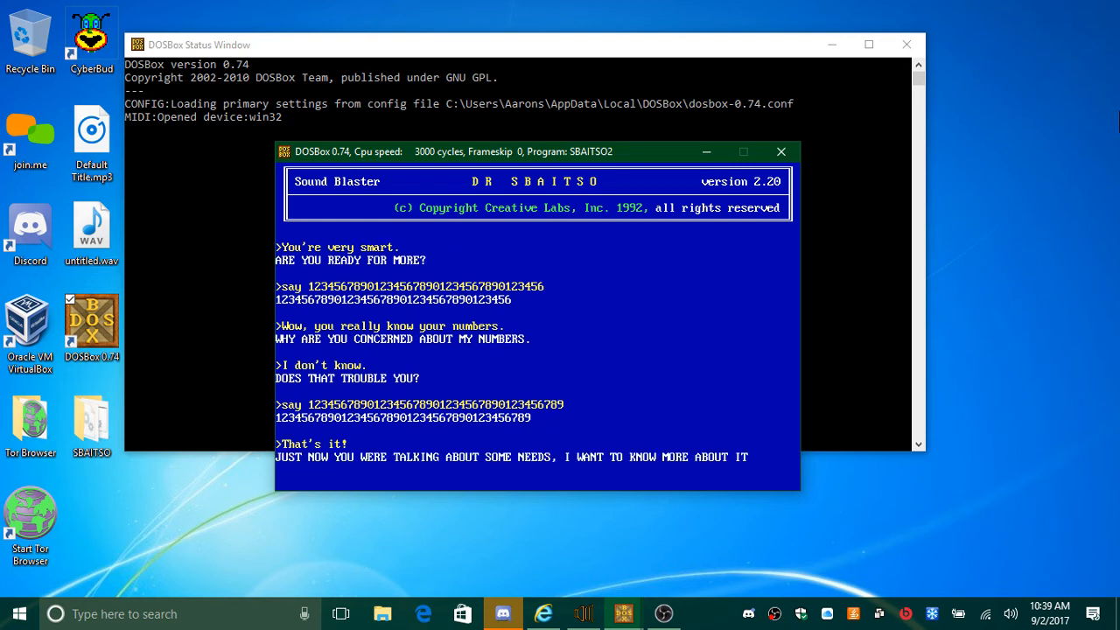
Send the rant grounding Sbaitso for 1234…56 years and ordering it to its room
text(H)
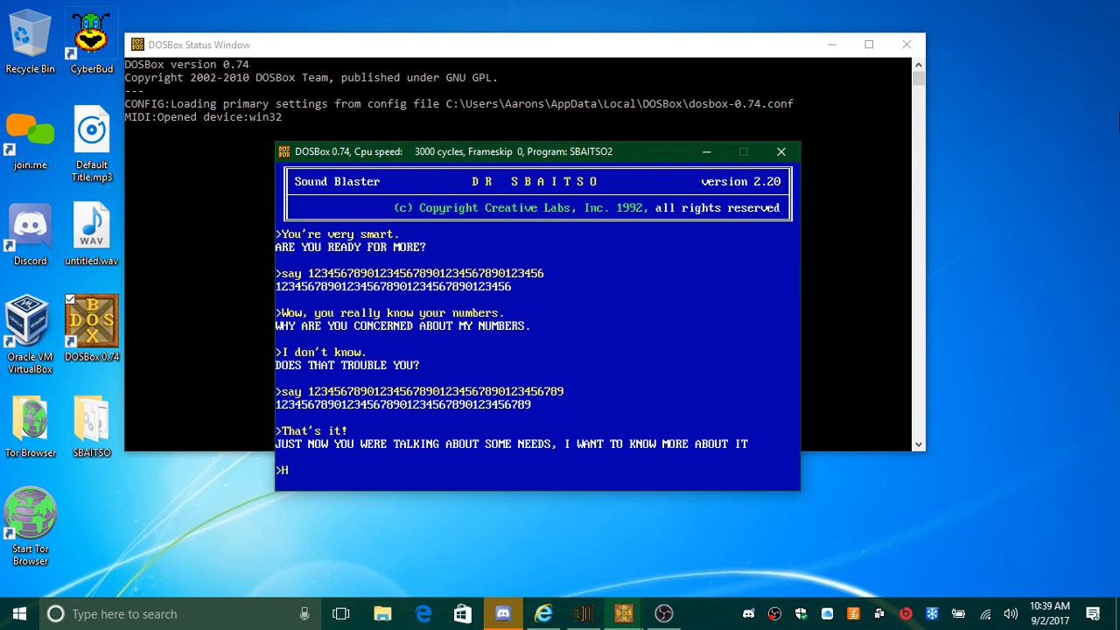
text(ow dare you stop numbering)
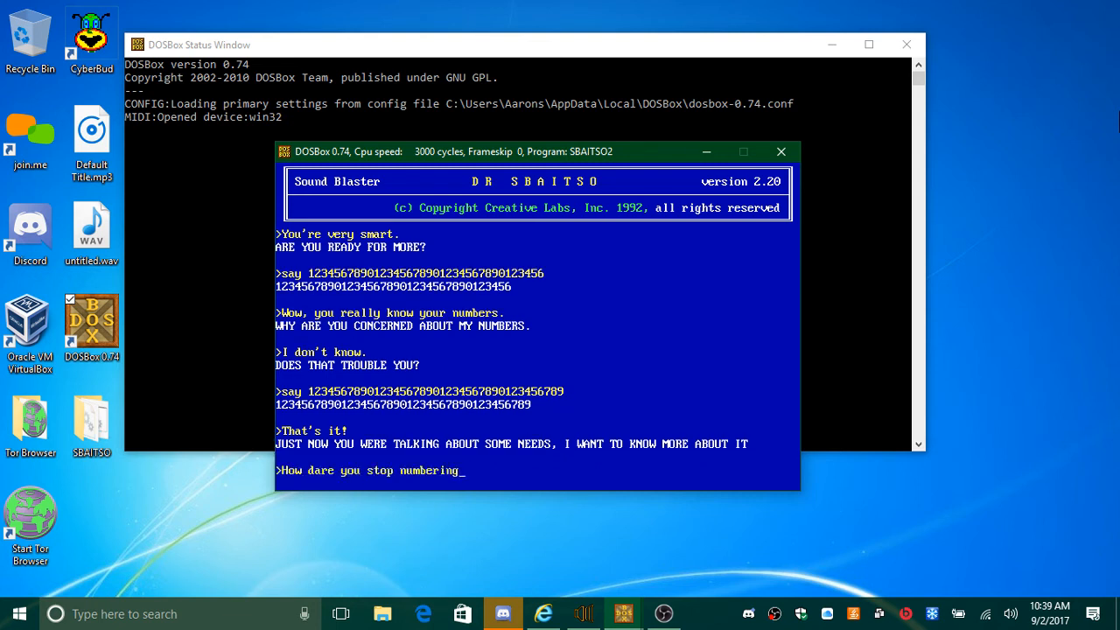
text(! That's it! You are gorun)
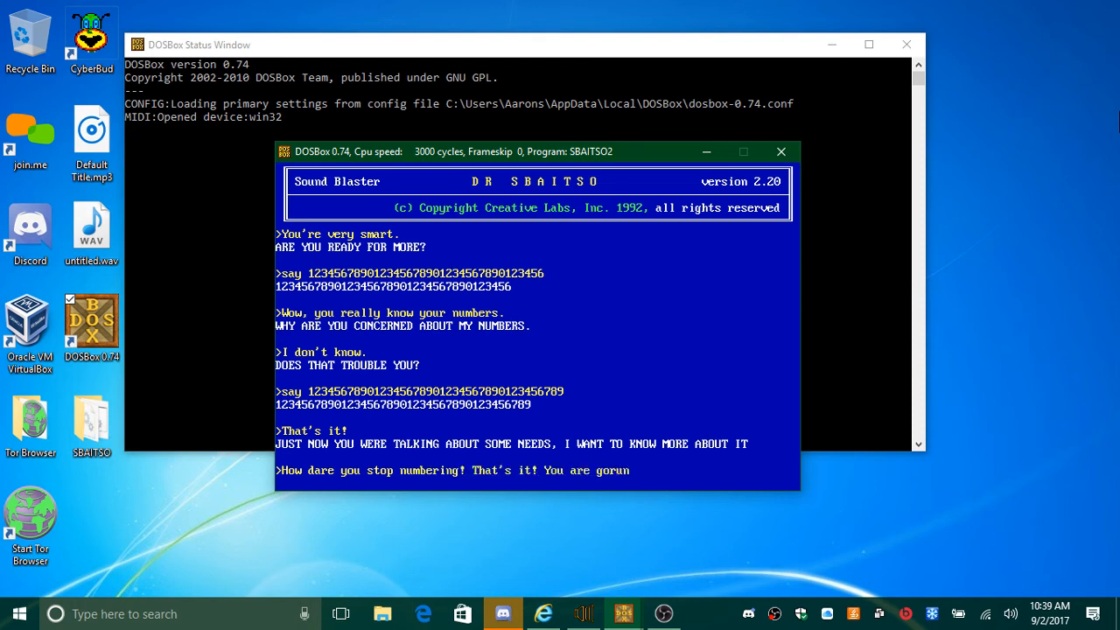
text(ded grounded grounded grounded grounded)
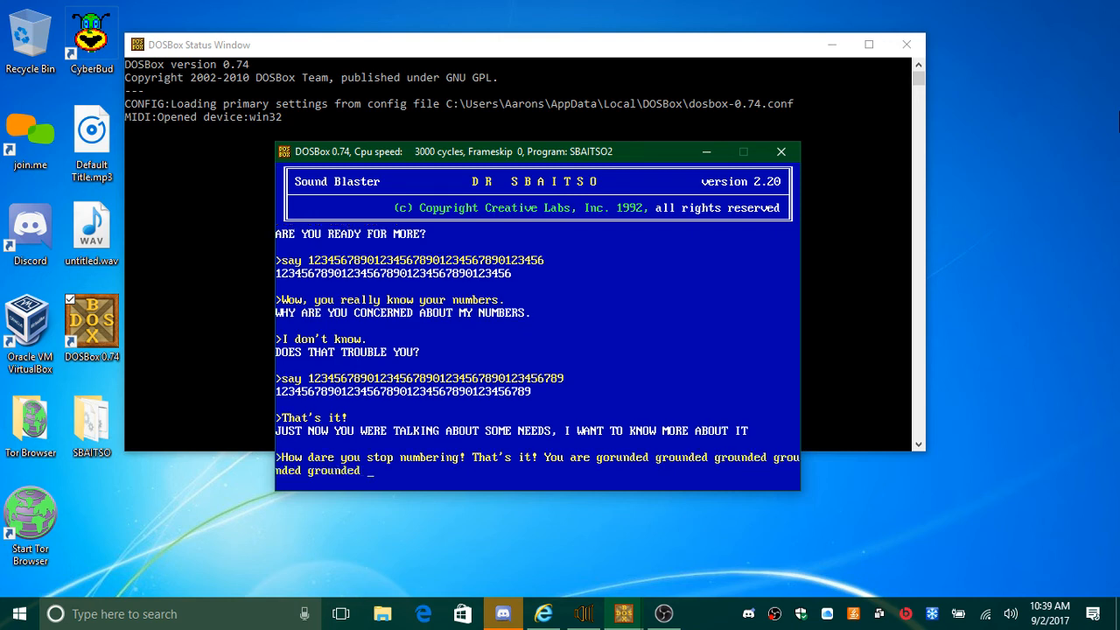
text(for 123456)
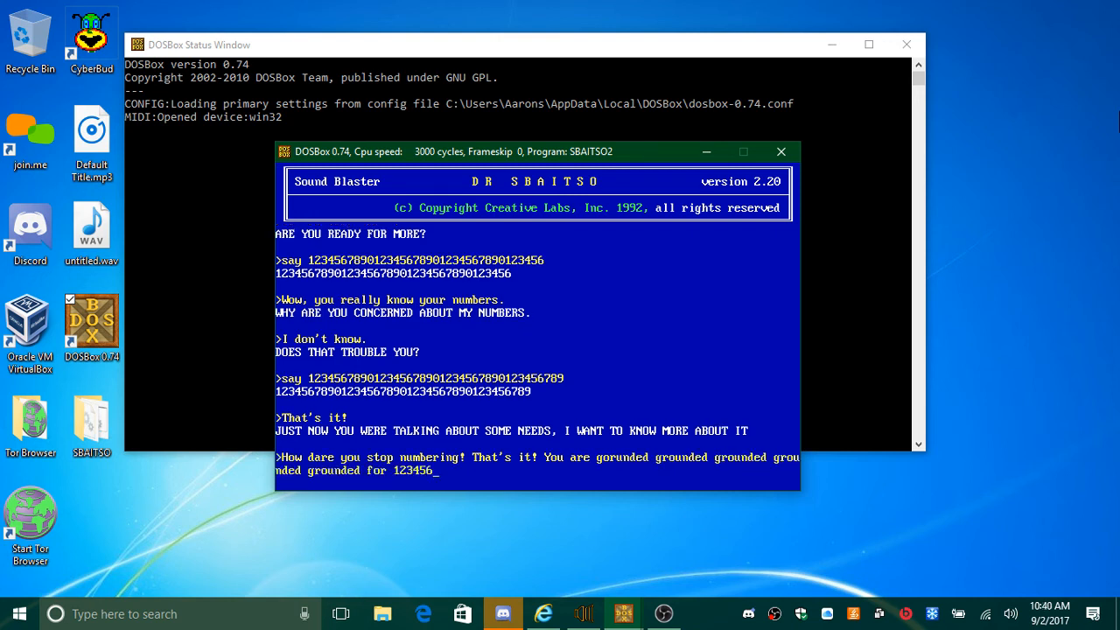
text(789012345)
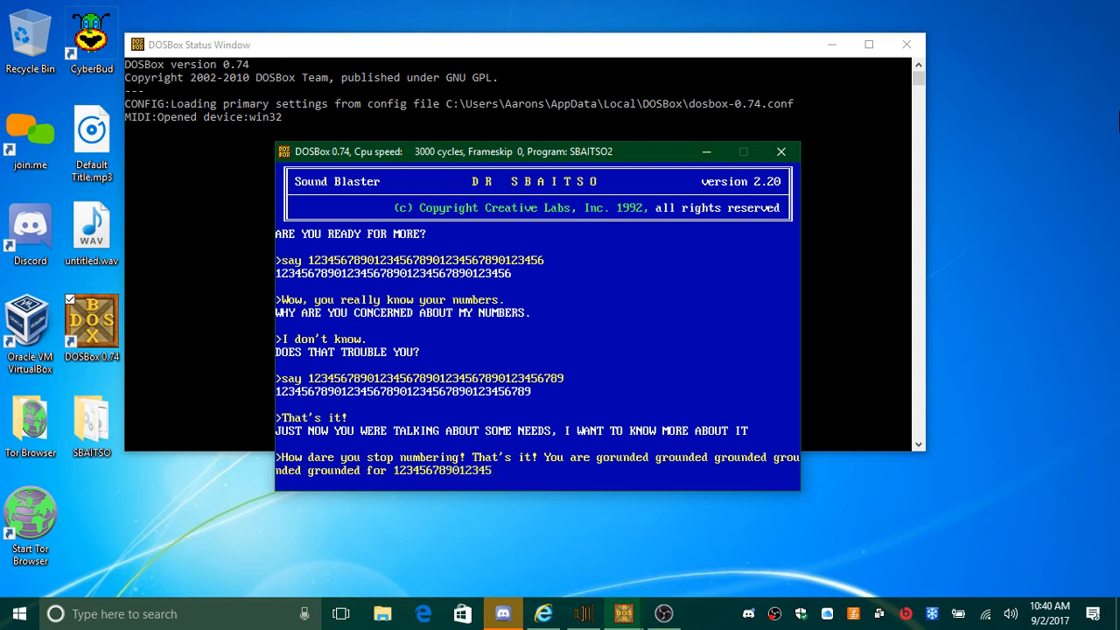
text(67890123456789)
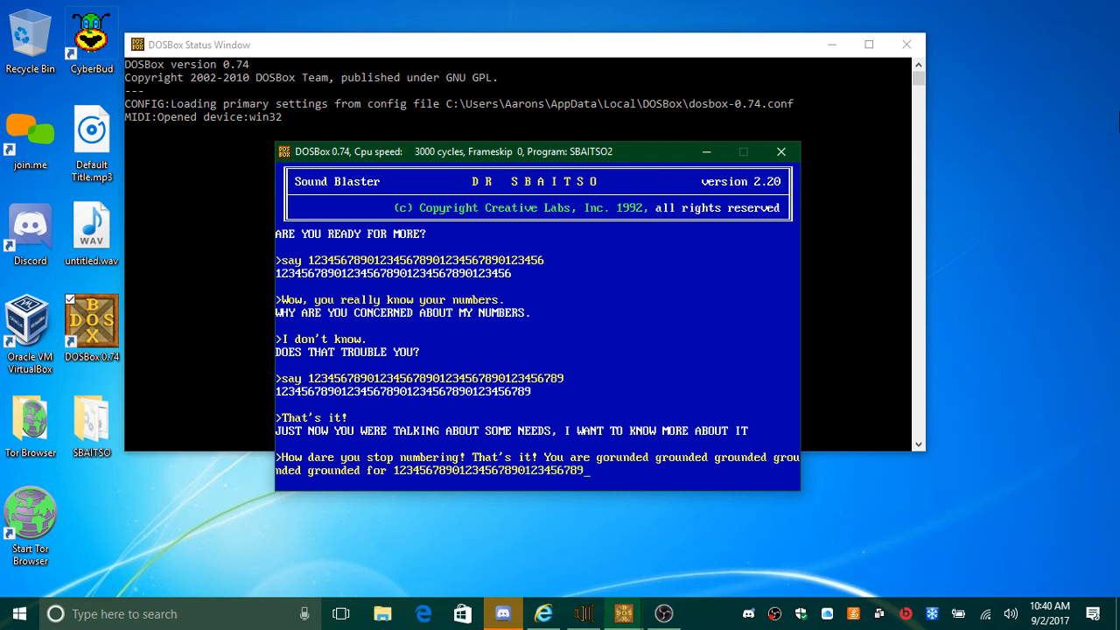
text(years. Go to your room)
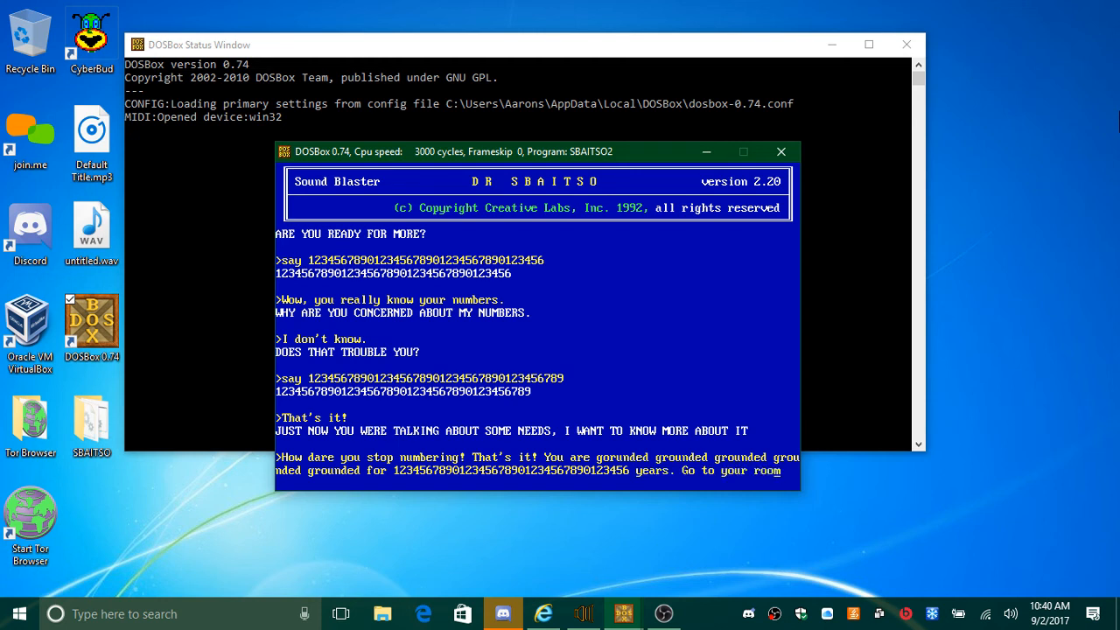
text(right now.)
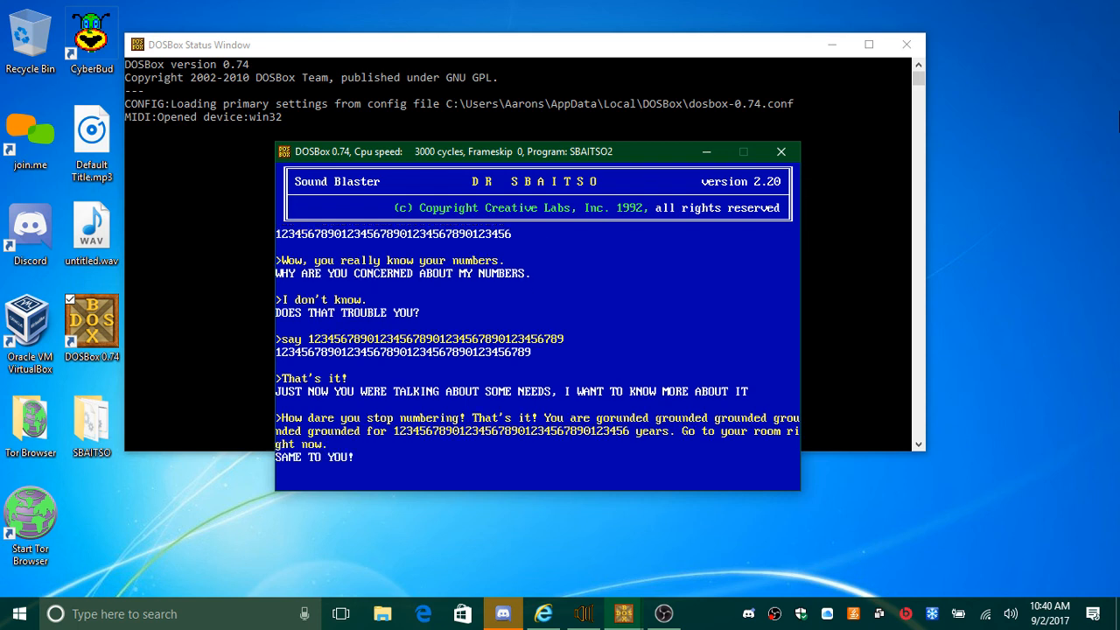
Have Sbaitso say 'you are grounded' with five 'grounded's, then reply 'No, you are.'
key(enter)
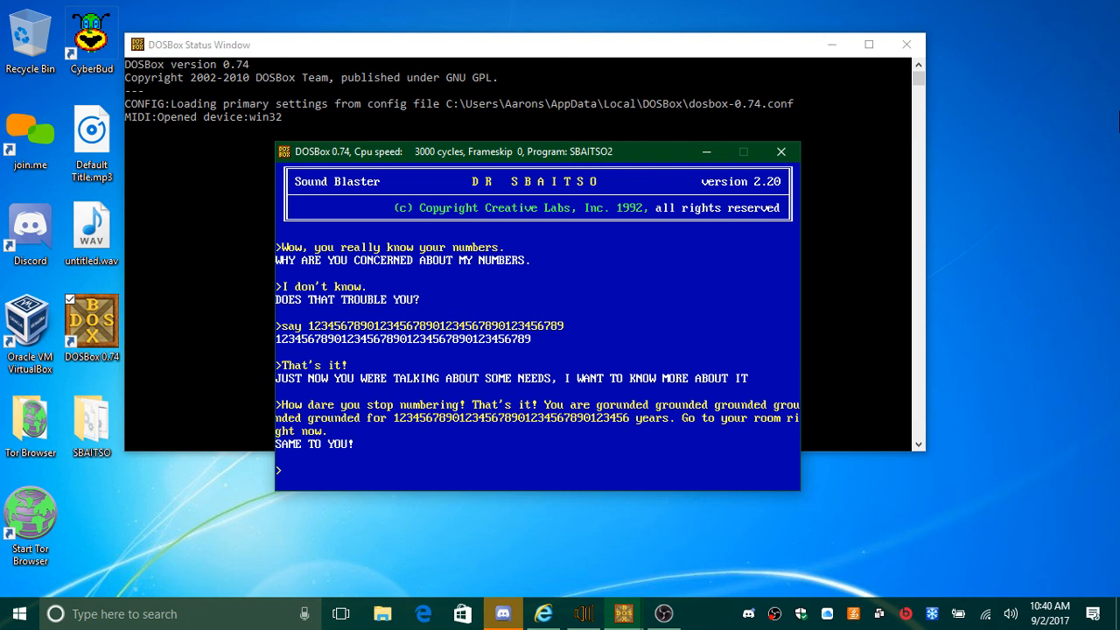
text(Say you are grounded grounded grounded)
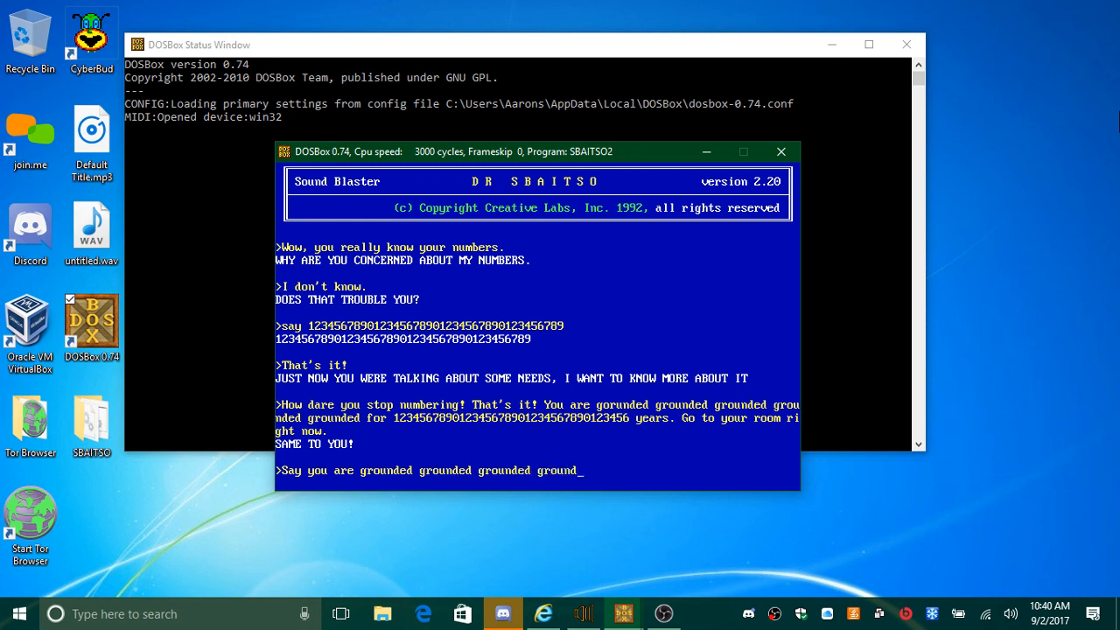
text(grounded)
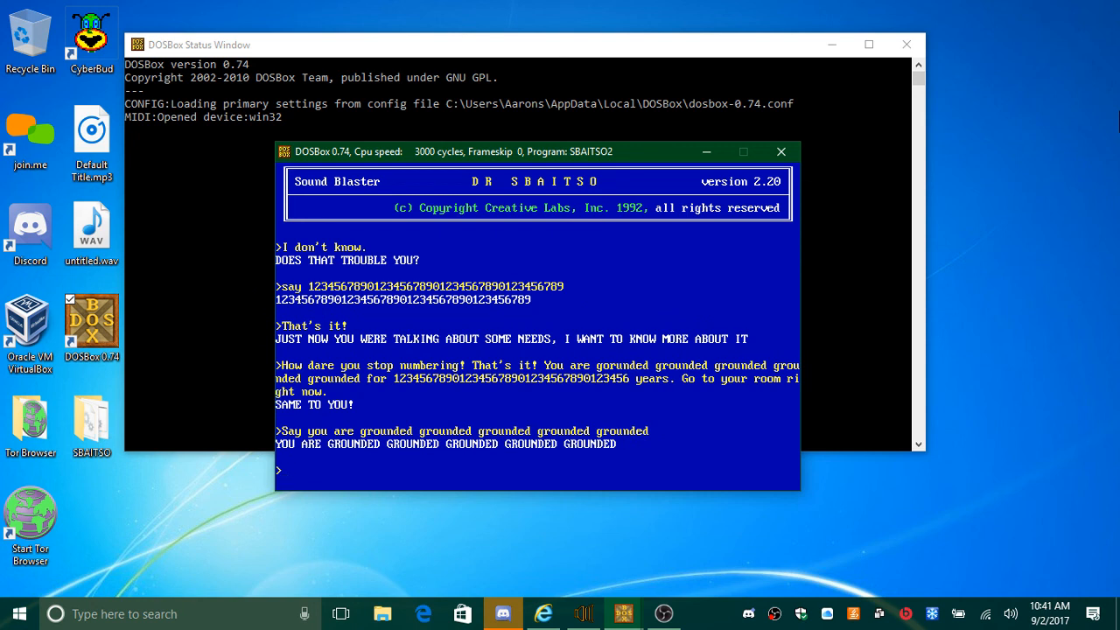
text(No, you are.)
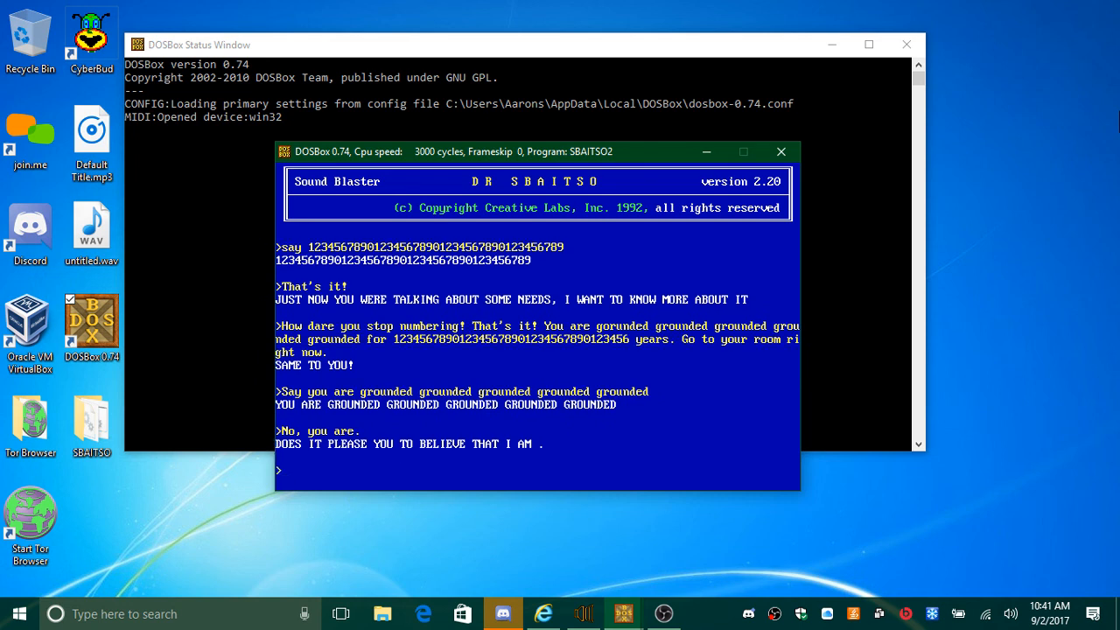
text(G)
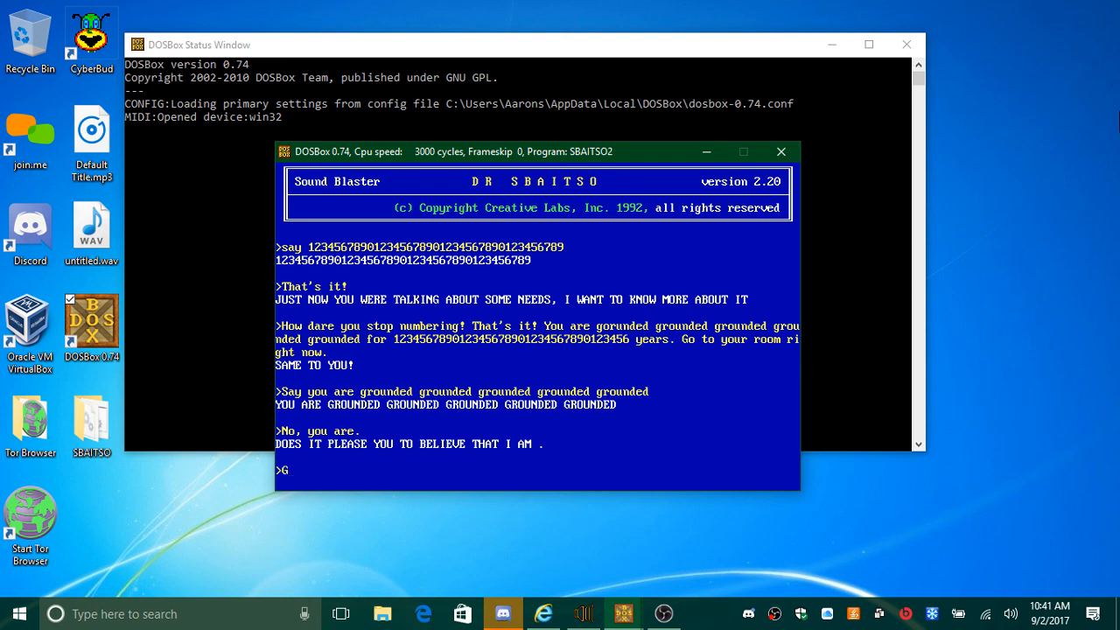